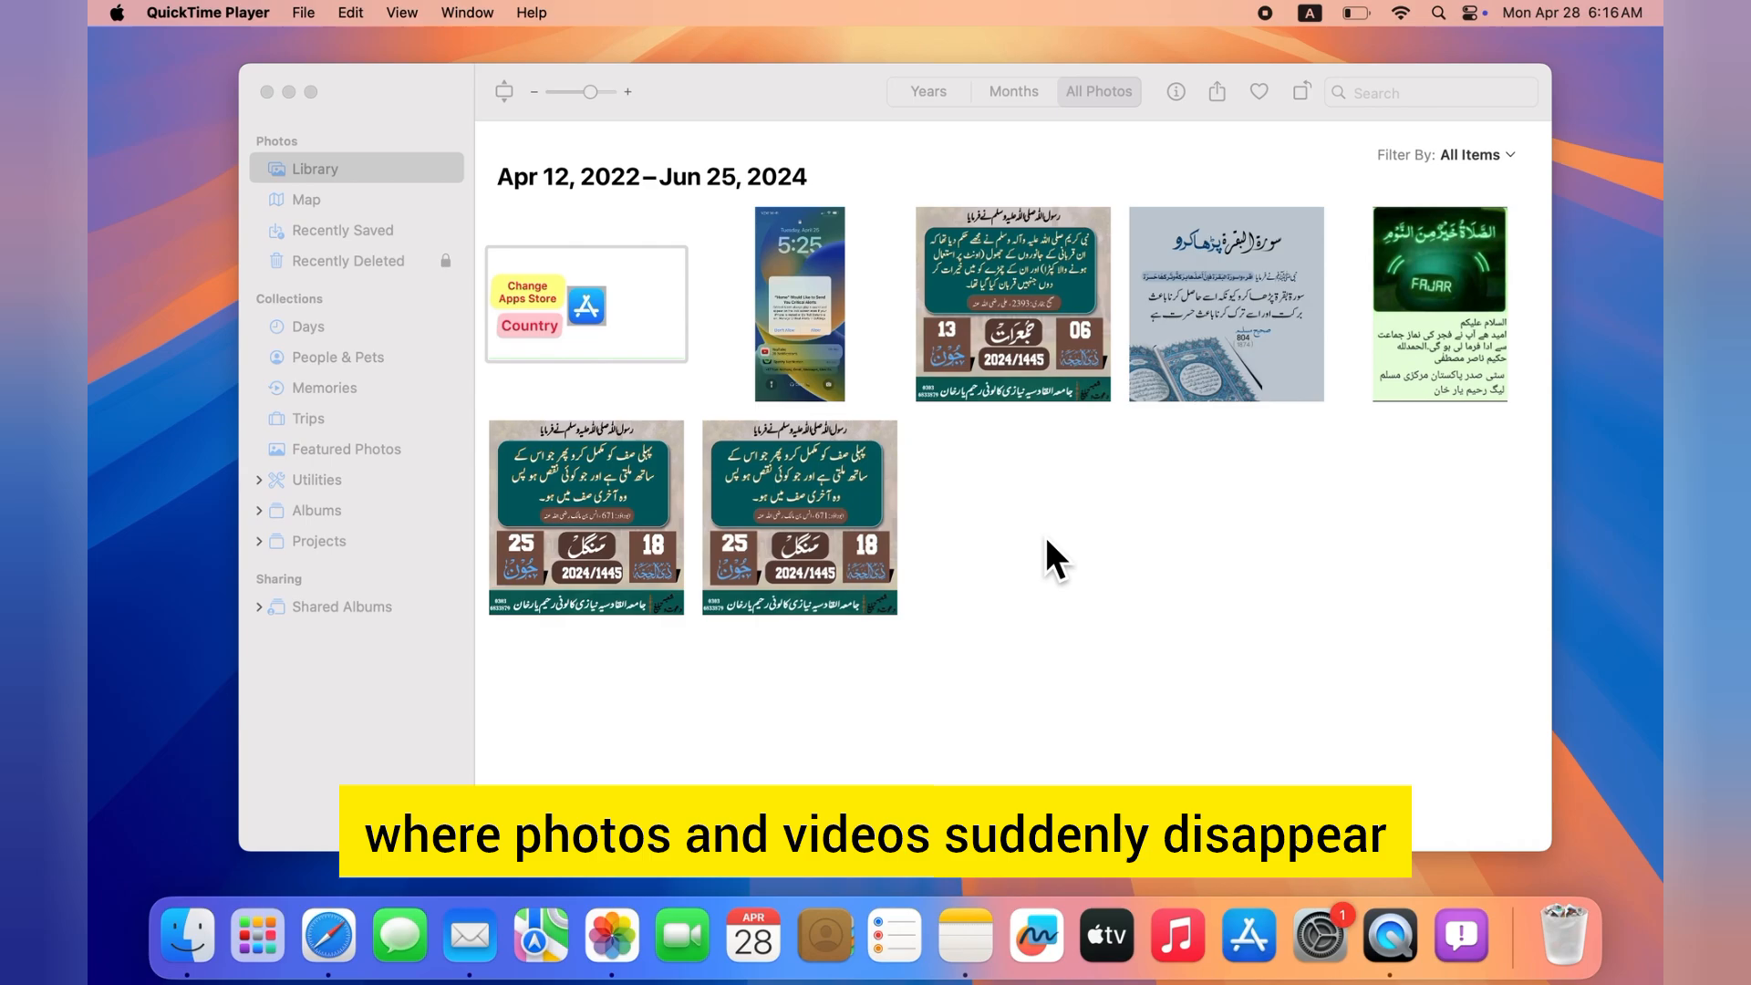
{"action": "mouse_move", "coordinate": [980, 471]}
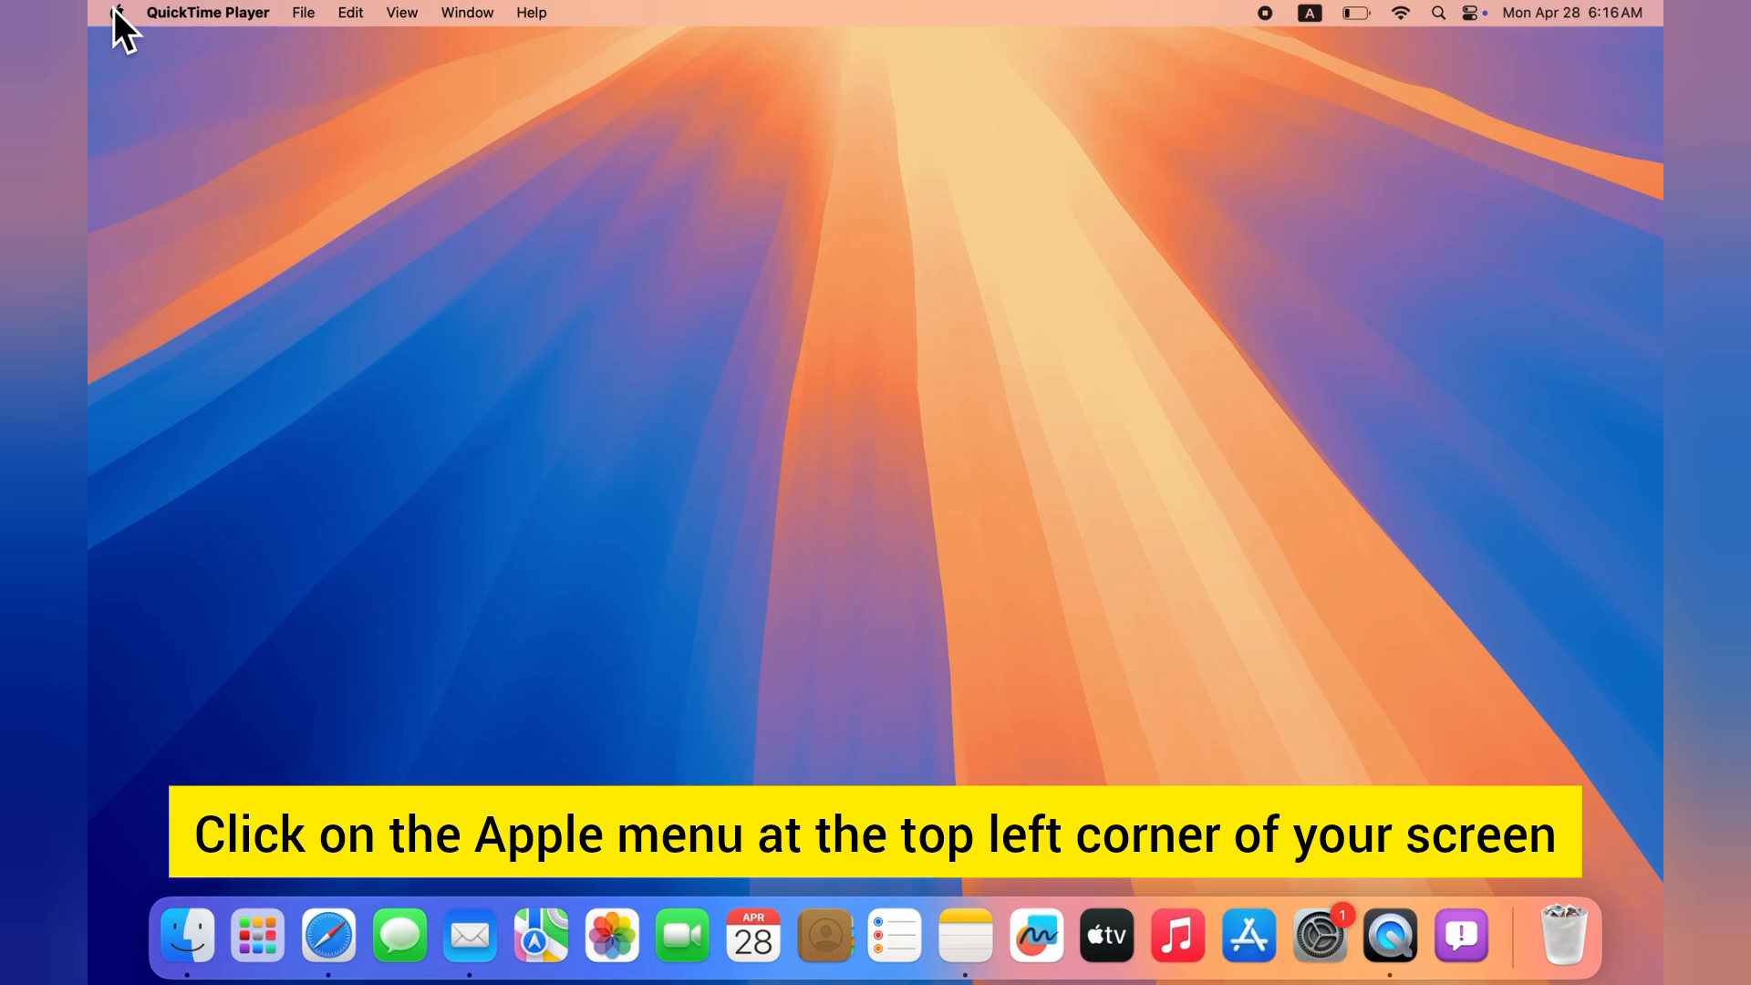
Launch System Settings from the Apple menu and go to the Apple Account page.
{"action": "left_click", "coordinate": [114, 13]}
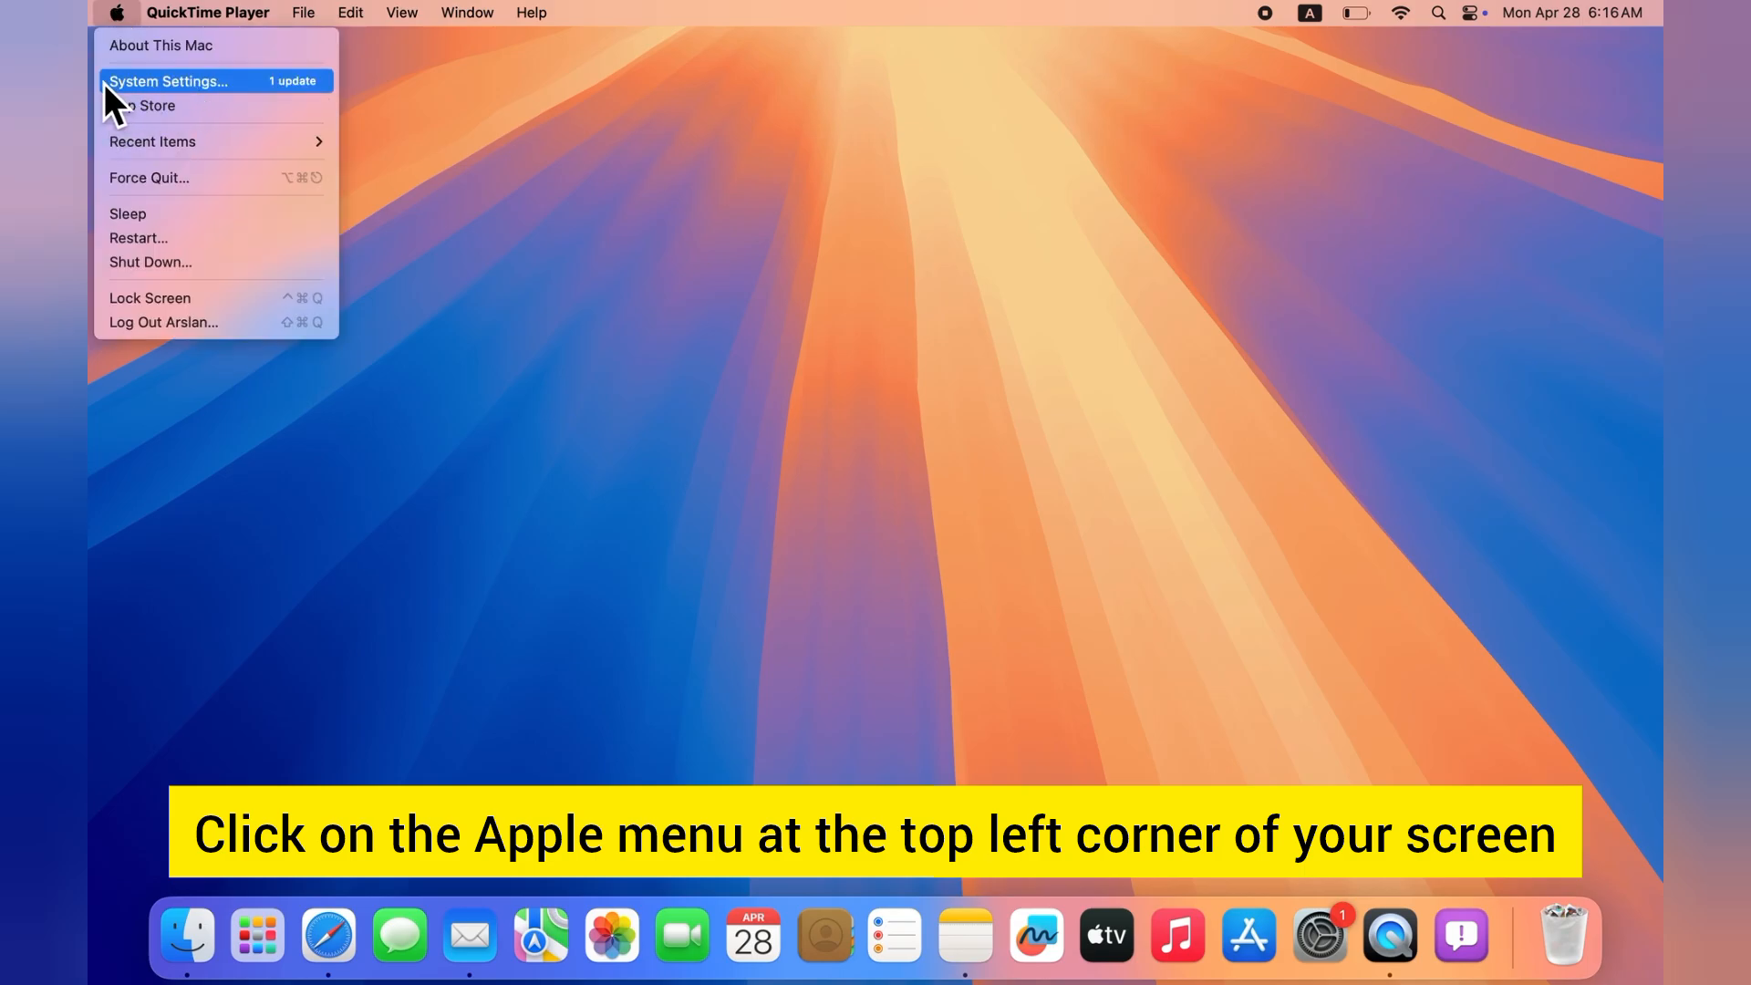
{"action": "left_click", "coordinate": [173, 80]}
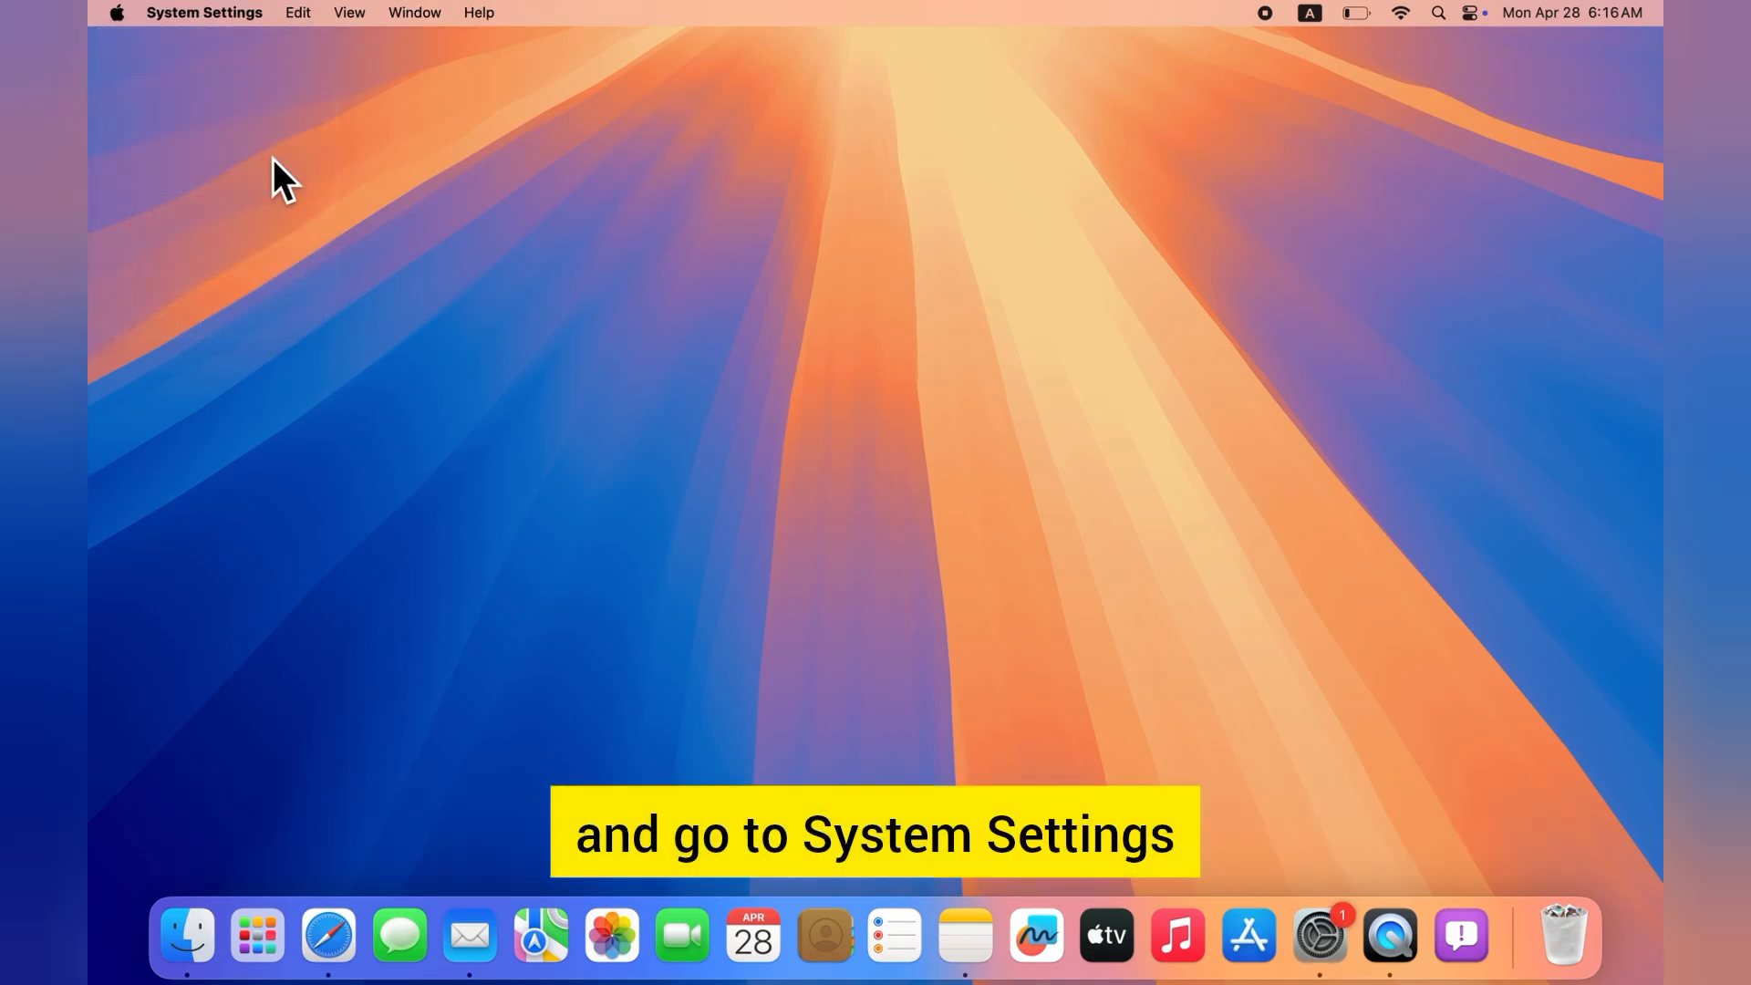
{"action": "left_click", "coordinate": [1321, 936]}
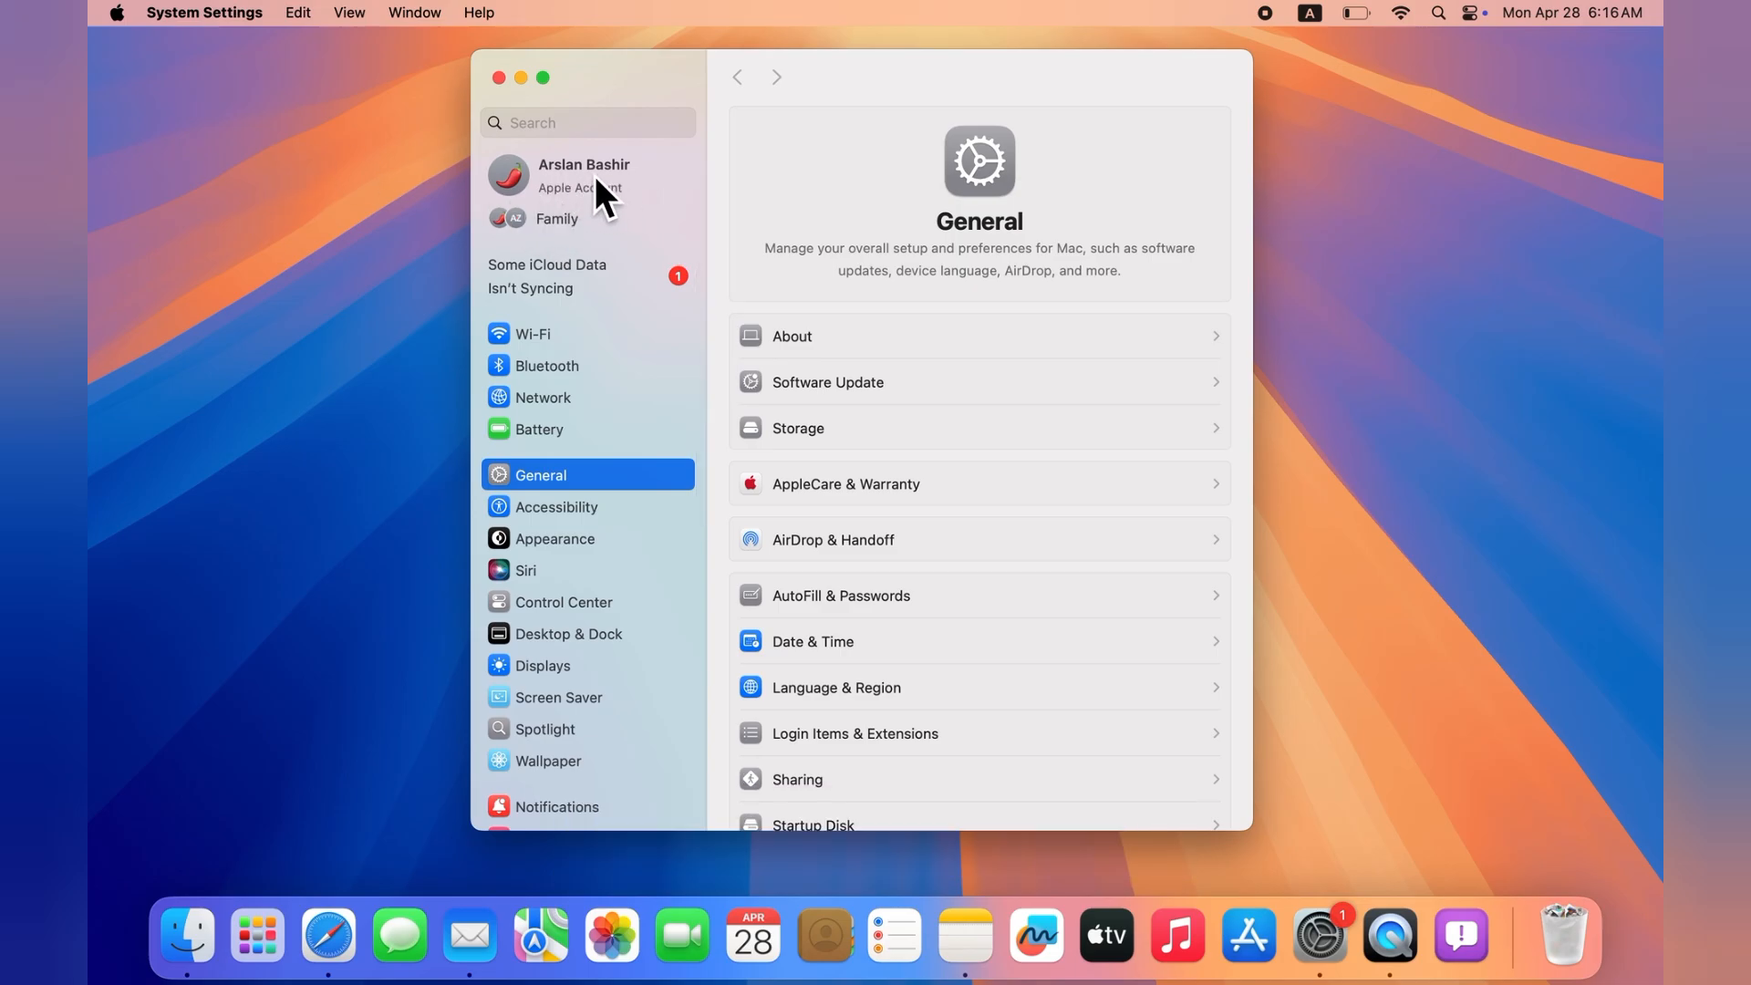
{"action": "left_click", "coordinate": [584, 175]}
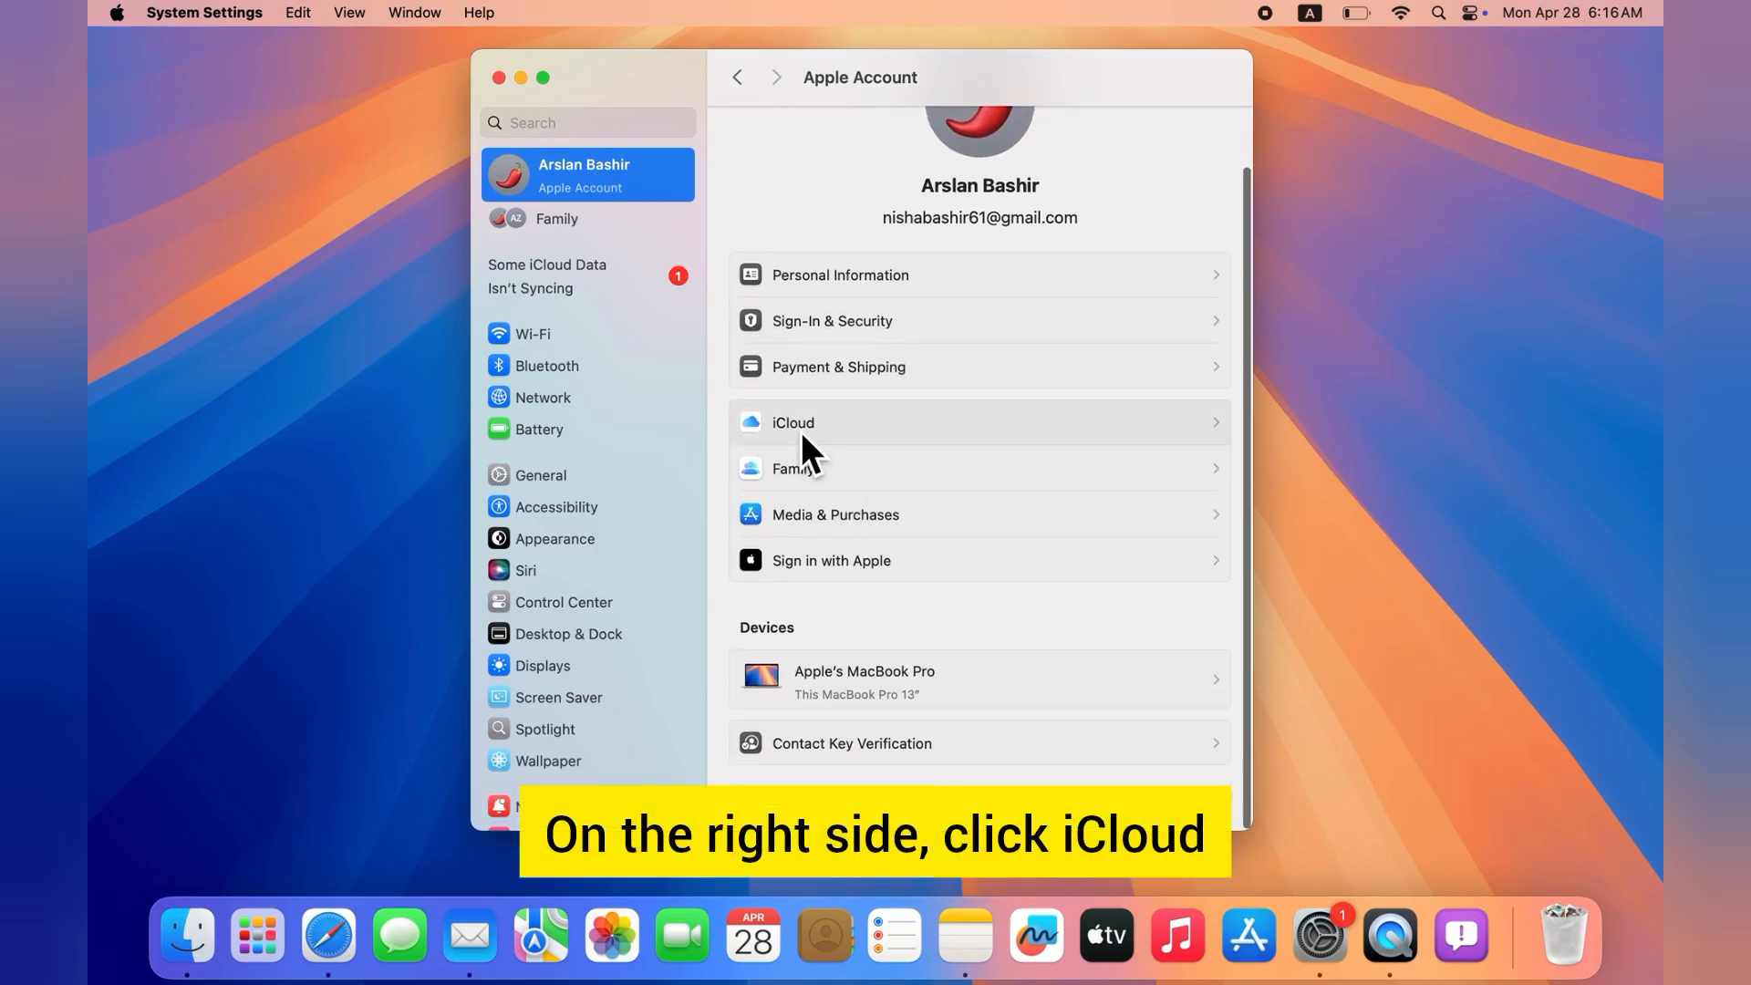
In iCloud's full app list, switch Photos syncing on for this Mac, confirming with the password.
{"action": "left_click", "coordinate": [791, 423]}
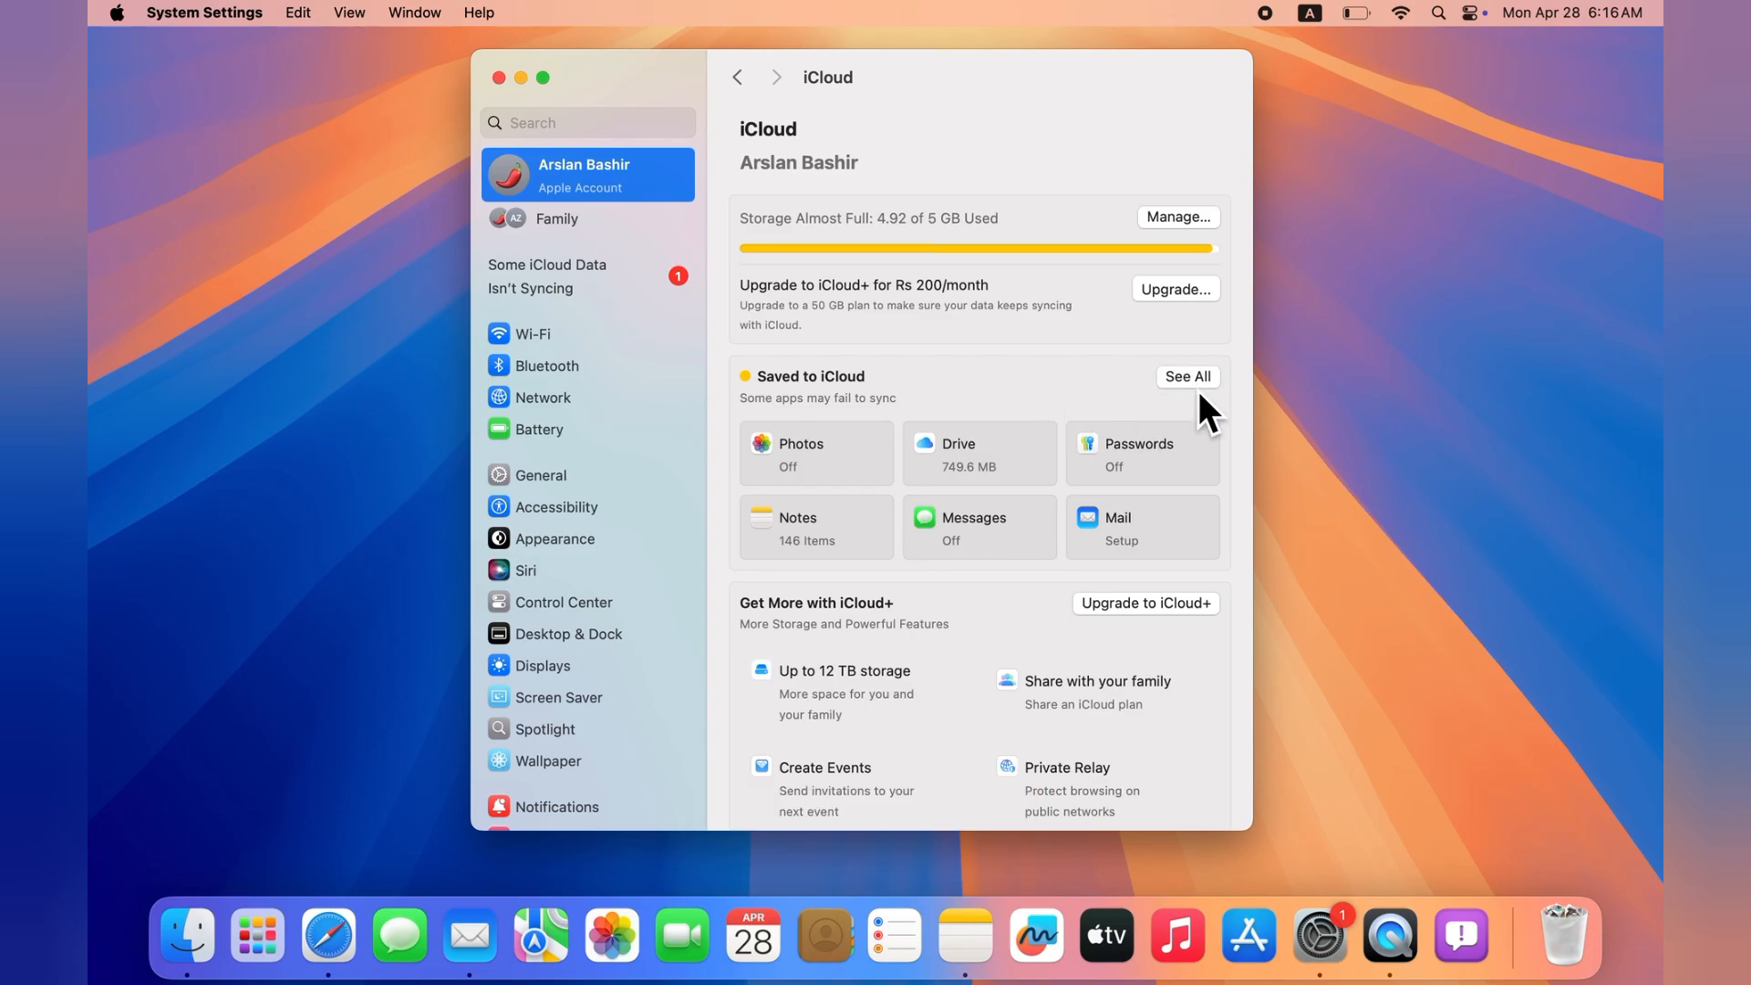
{"action": "left_click", "coordinate": [1187, 376]}
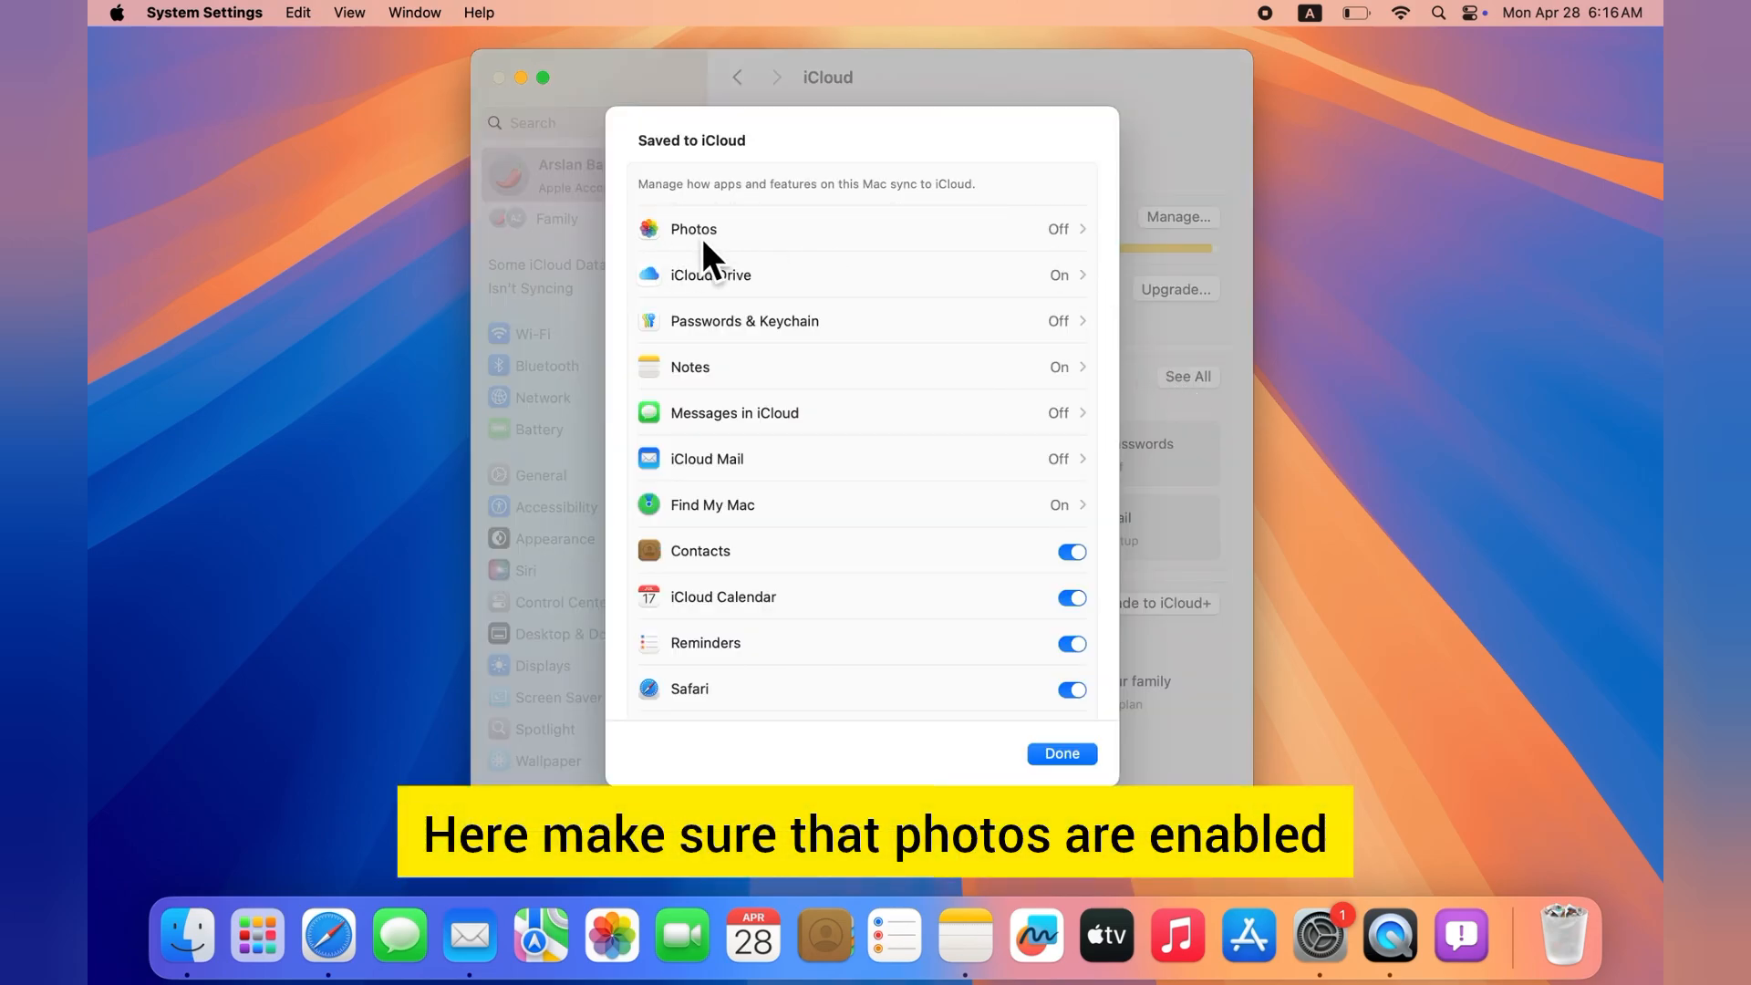
{"action": "mouse_move", "coordinate": [1058, 265]}
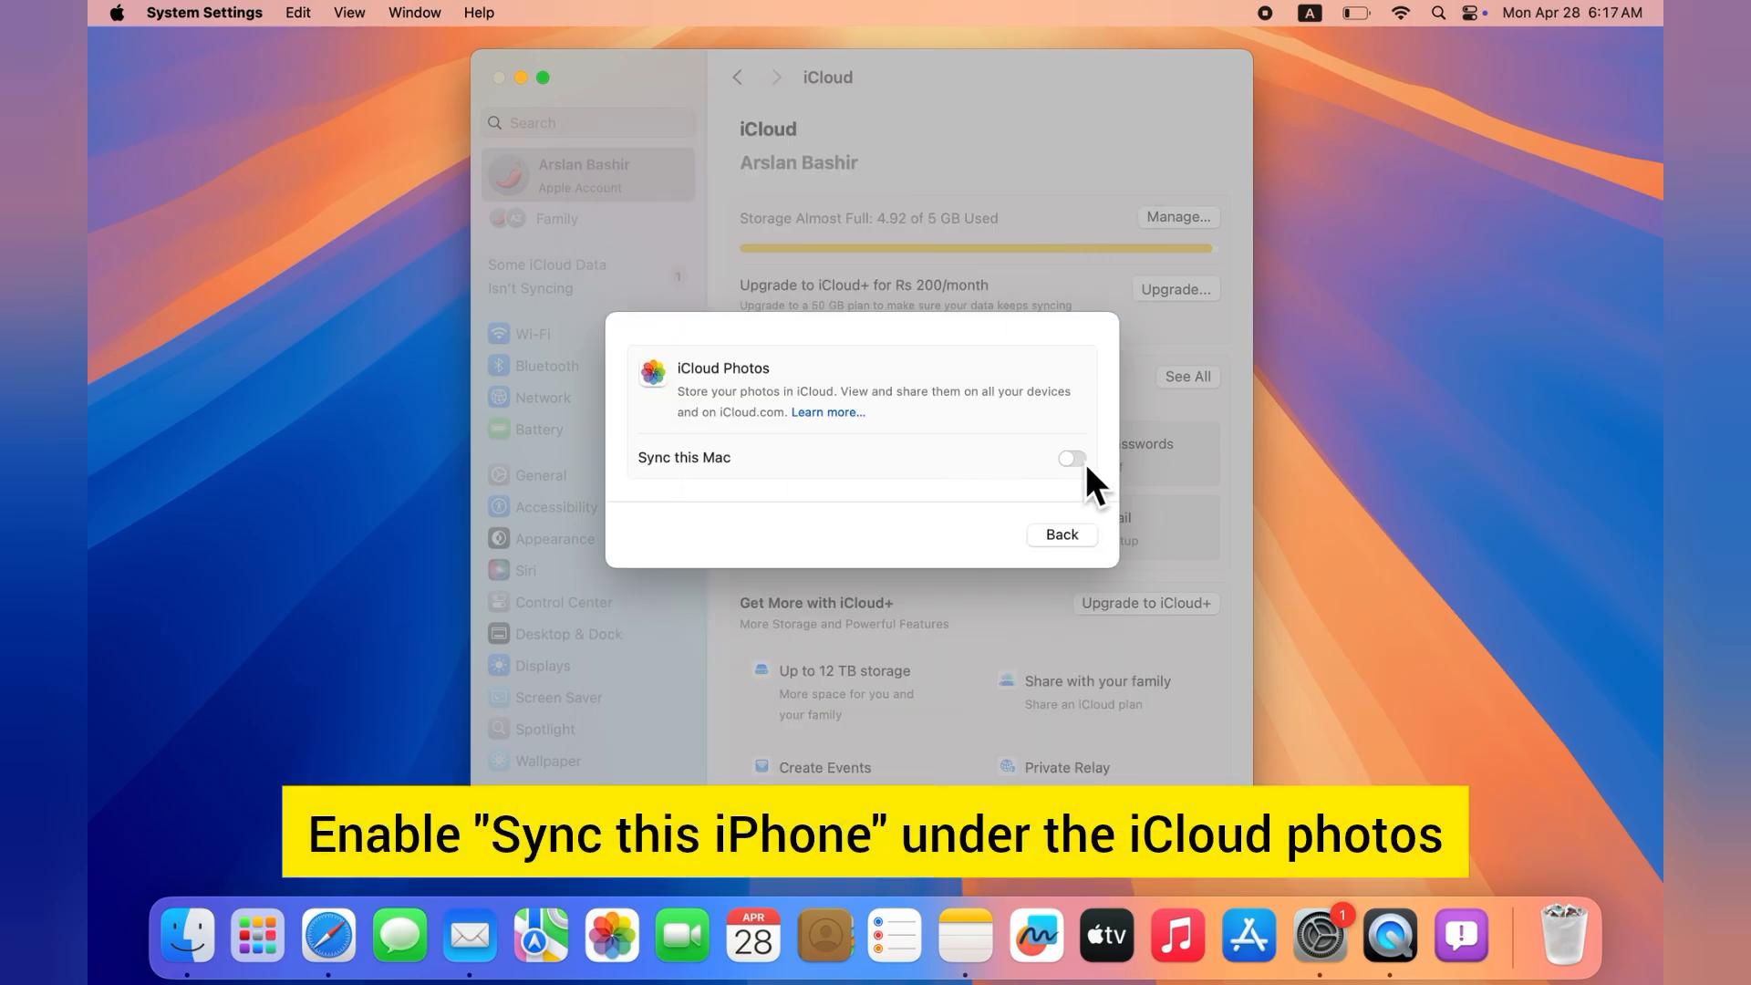
{"action": "left_click", "coordinate": [1075, 456]}
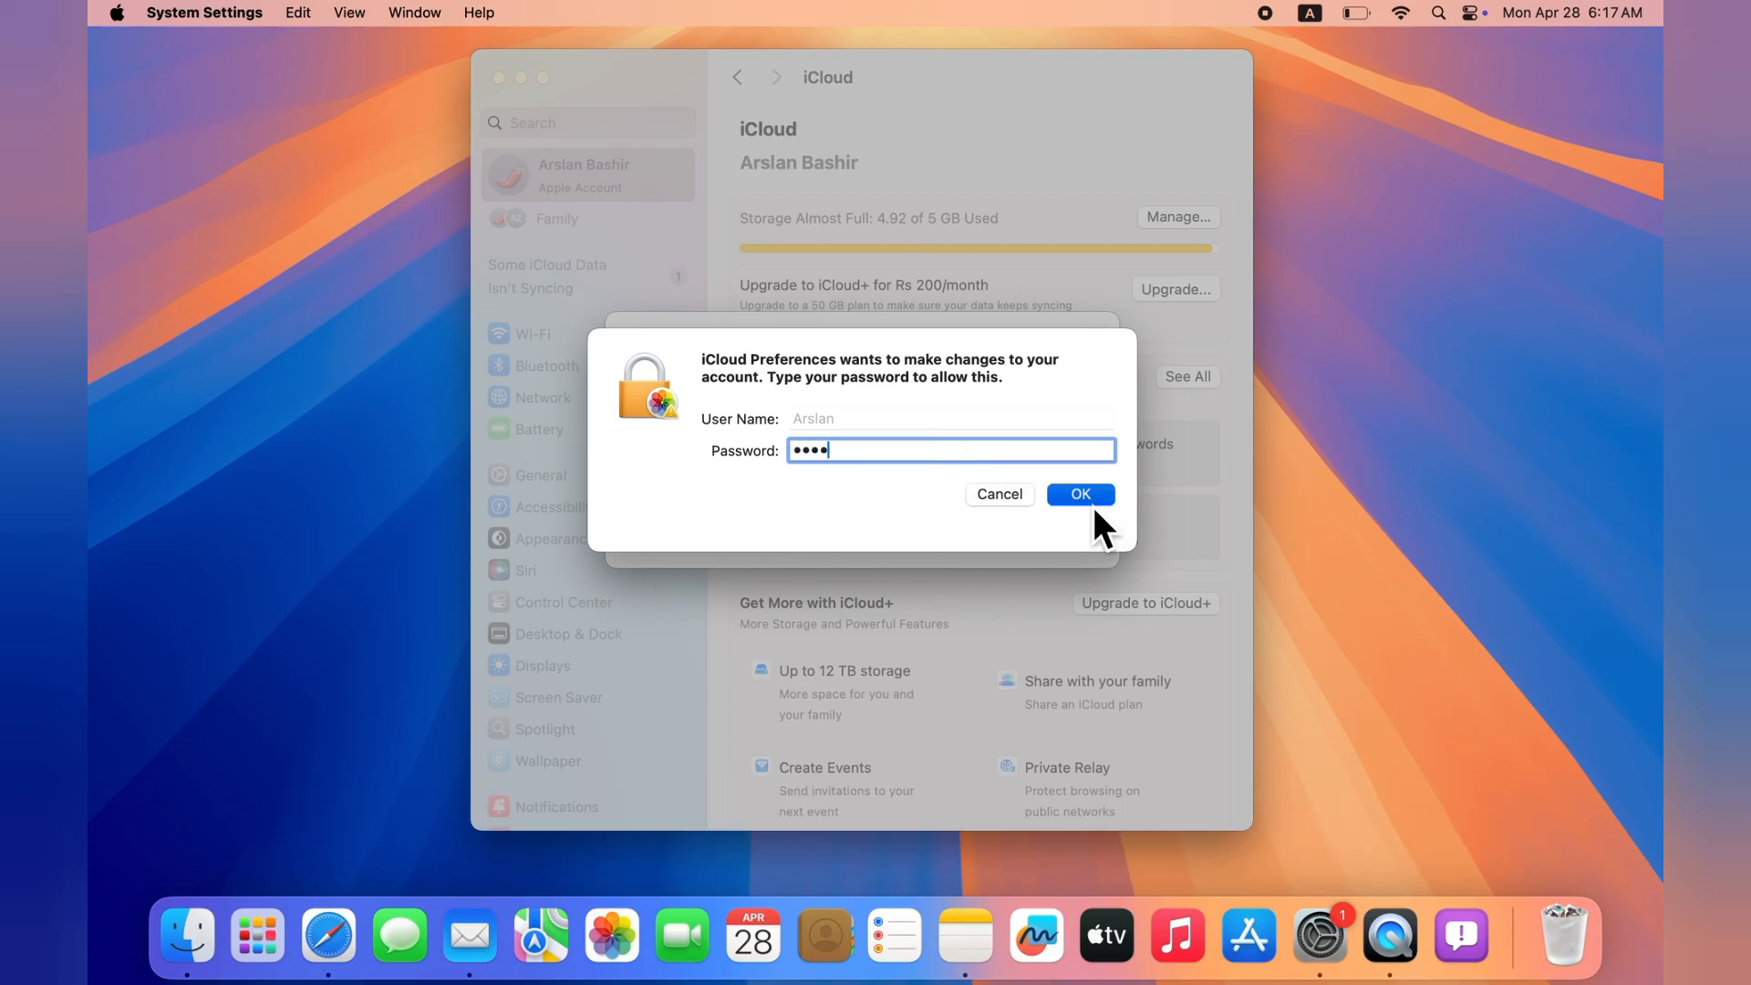
{"action": "left_click", "coordinate": [1080, 494]}
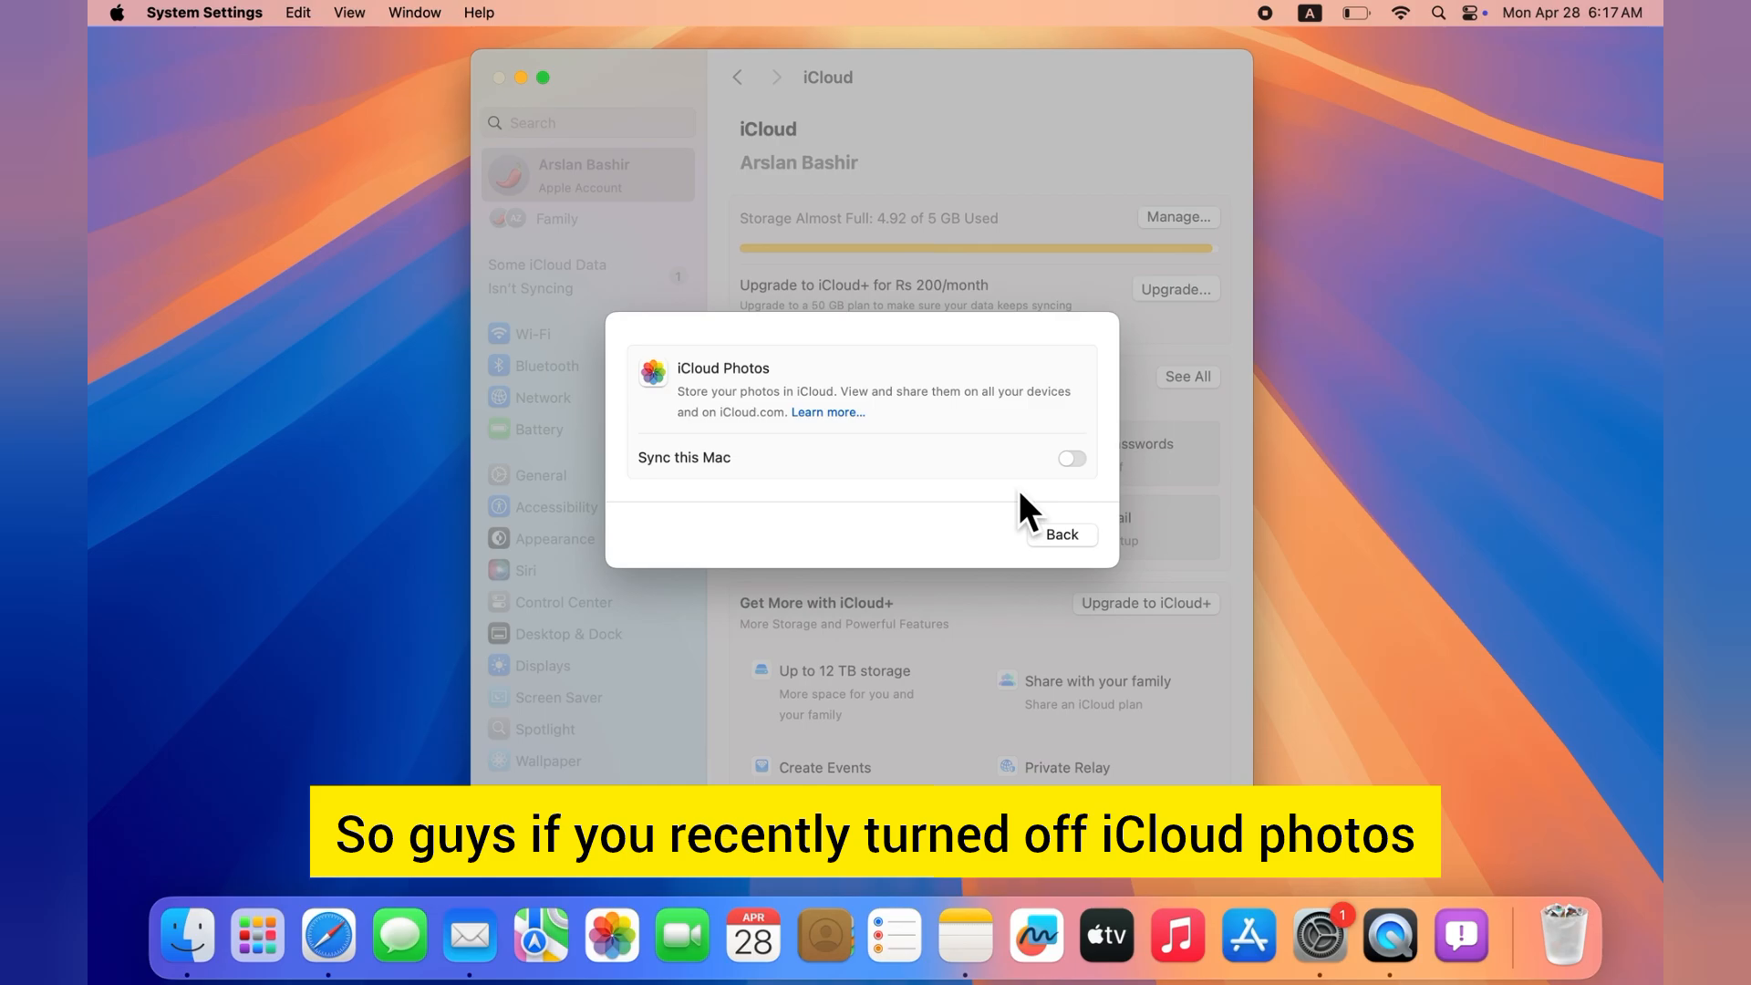
{"action": "left_click", "coordinate": [1072, 460]}
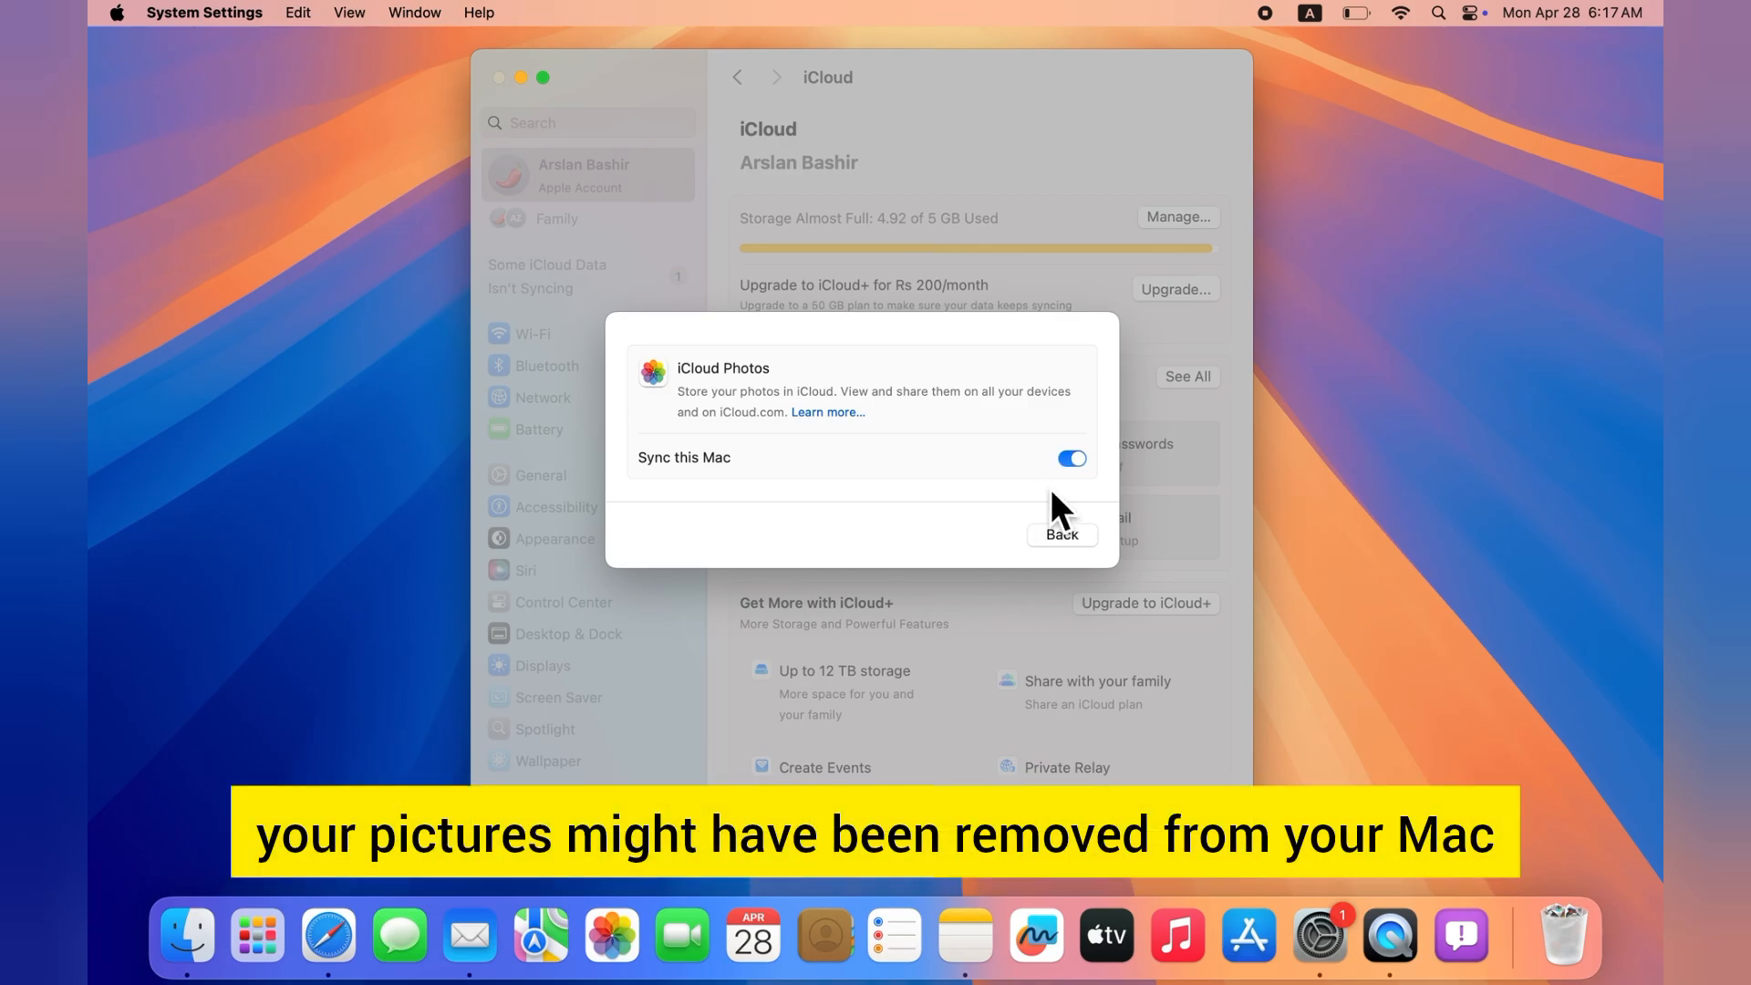
{"action": "left_click", "coordinate": [1062, 534]}
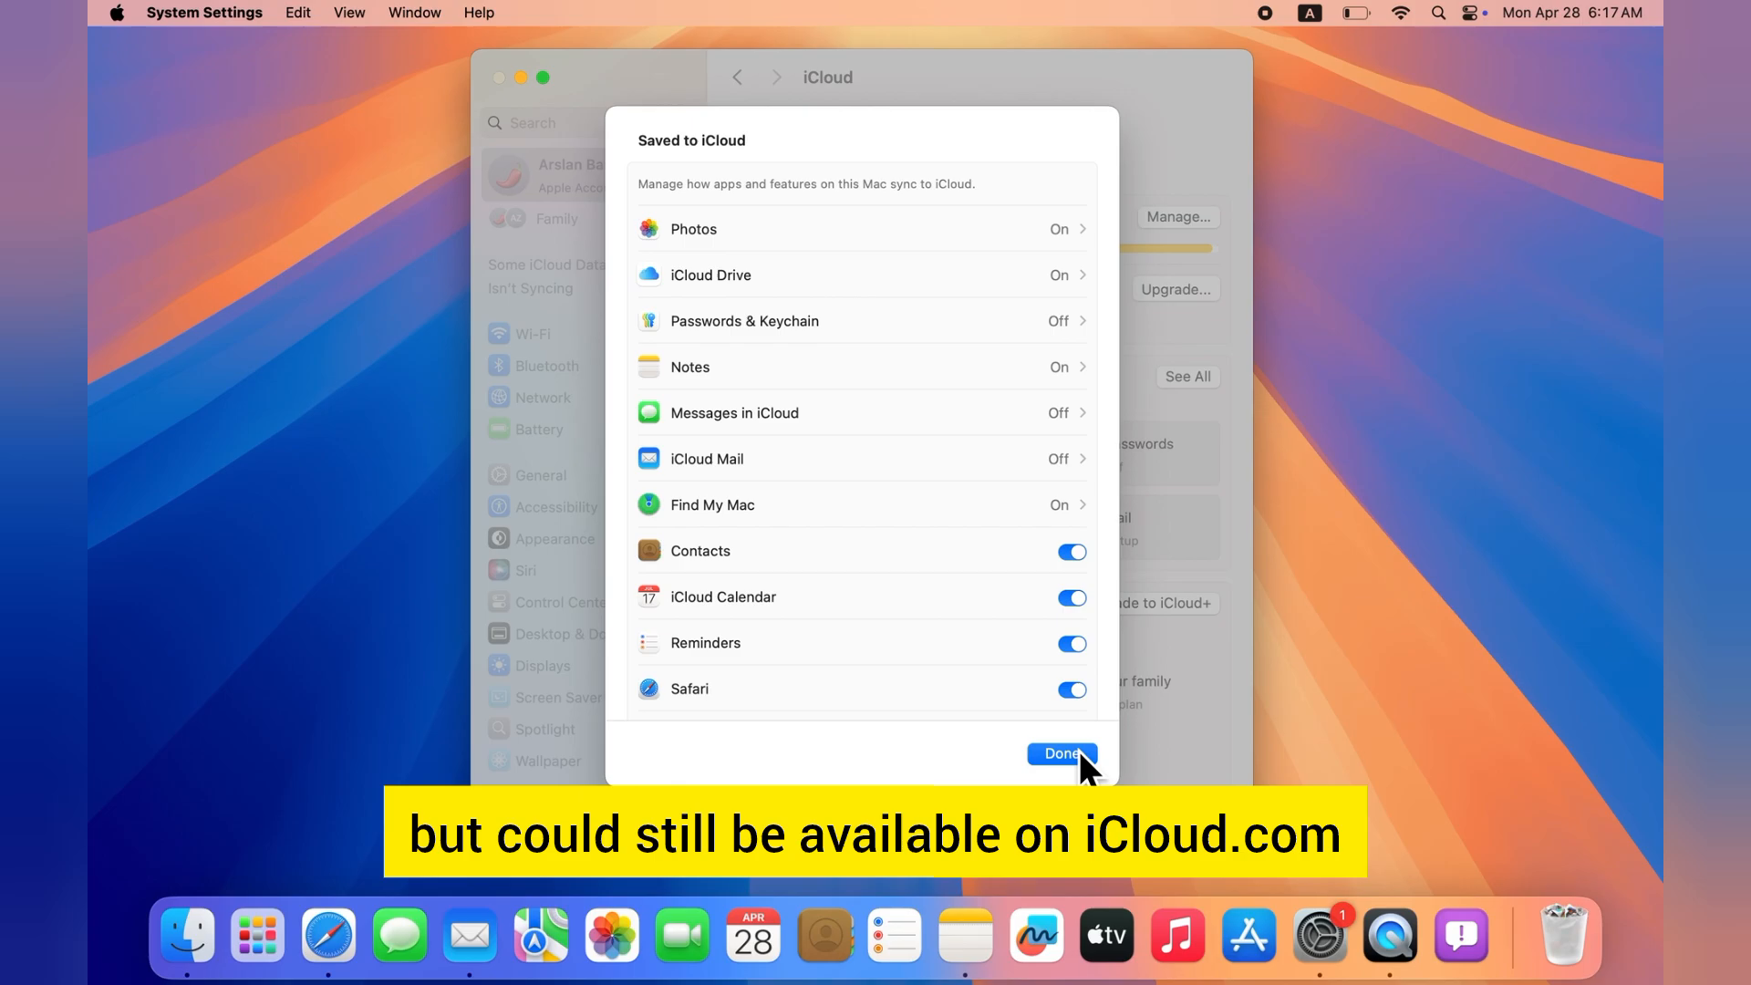
{"action": "left_click", "coordinate": [1062, 753]}
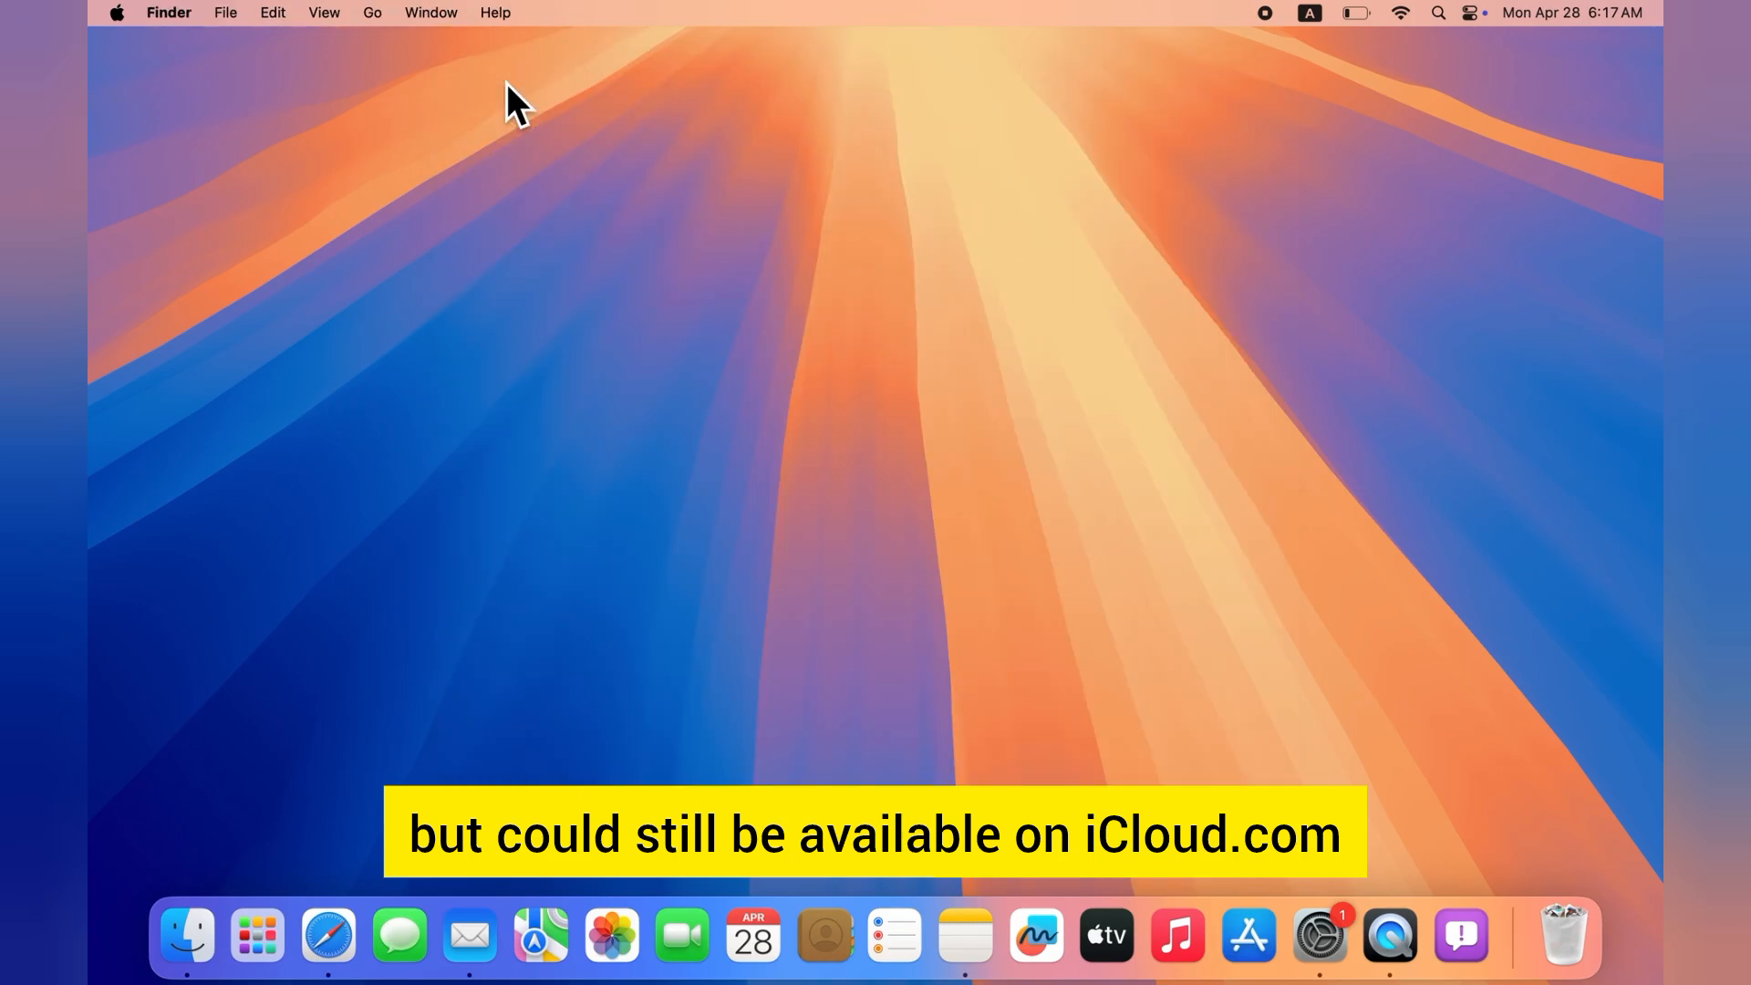
{"action": "mouse_move", "coordinate": [818, 489]}
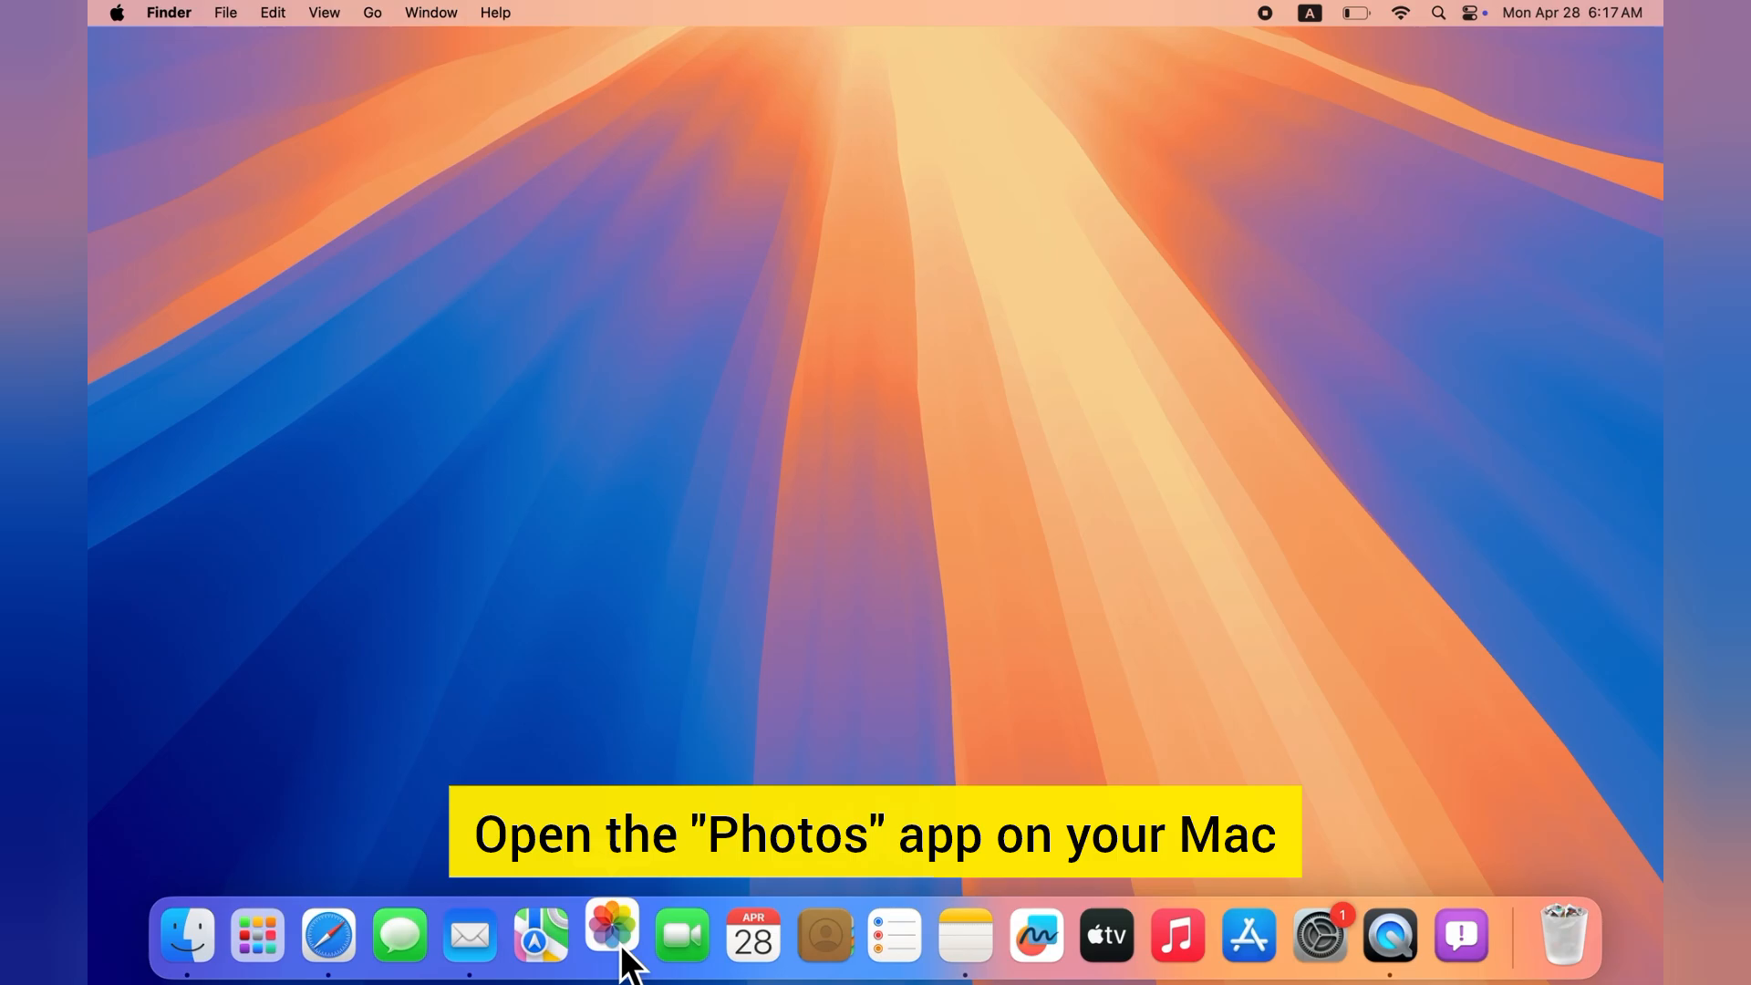
Launch Photos and unlock the Recently Deleted album with the account password.
{"action": "left_click", "coordinate": [610, 934]}
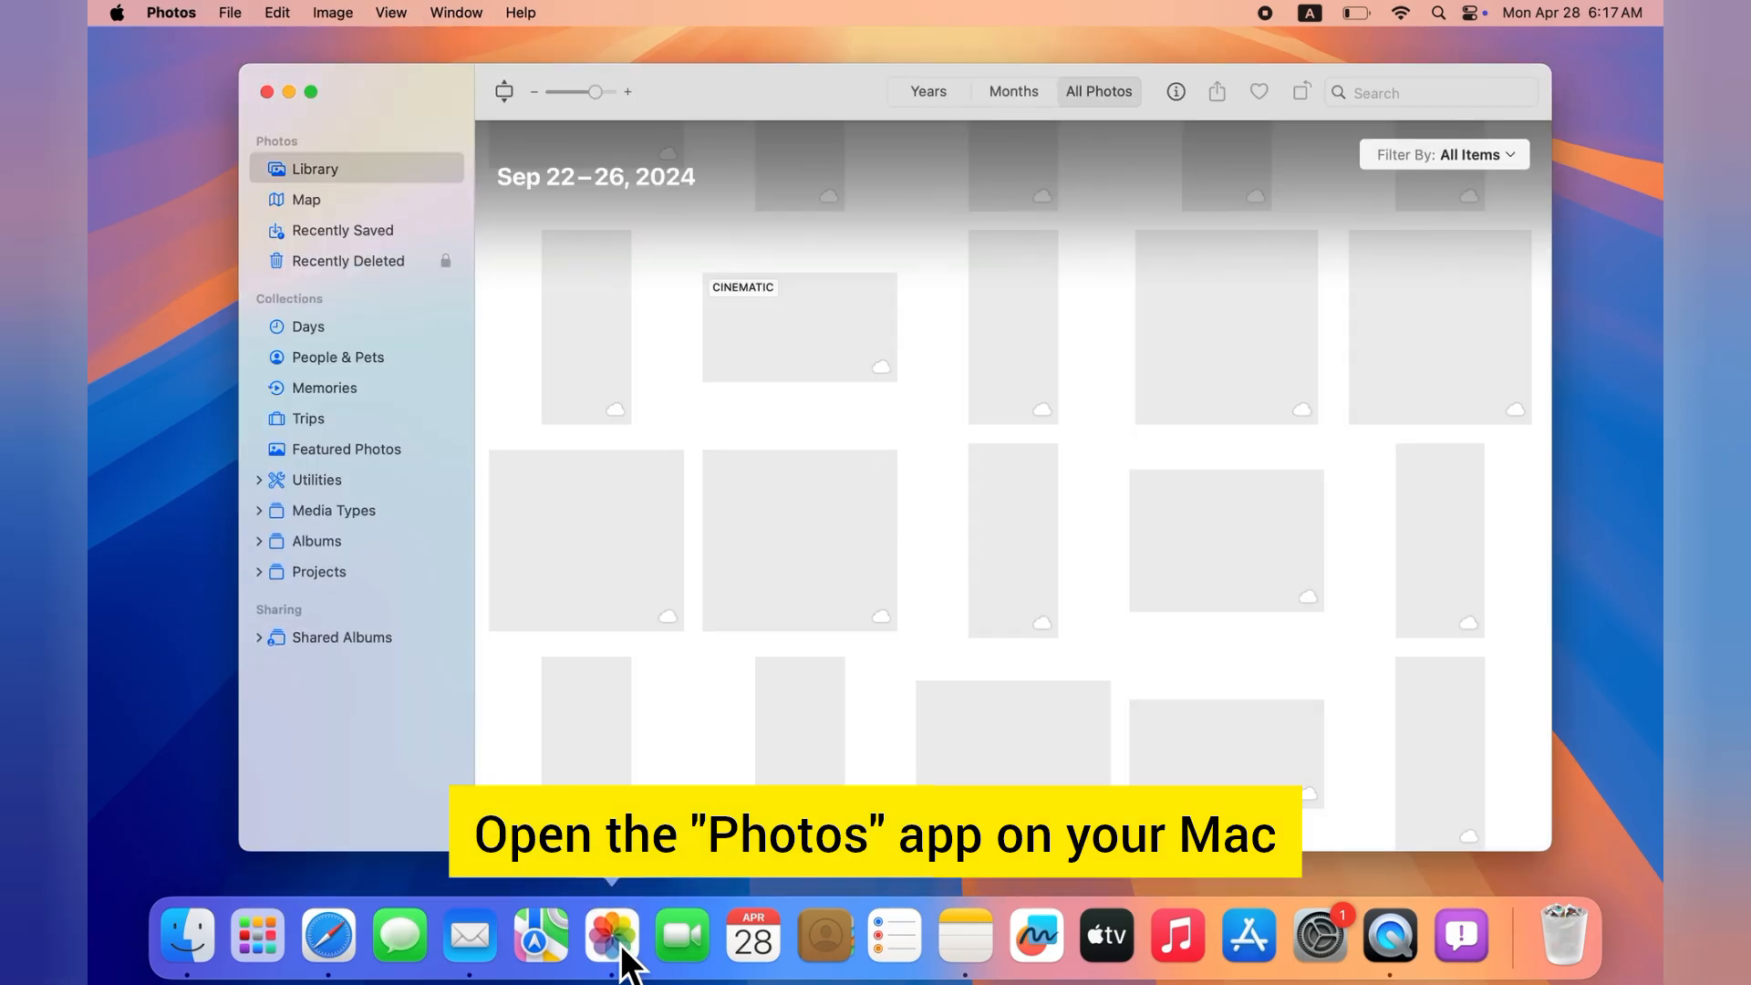
{"action": "mouse_move", "coordinate": [372, 326]}
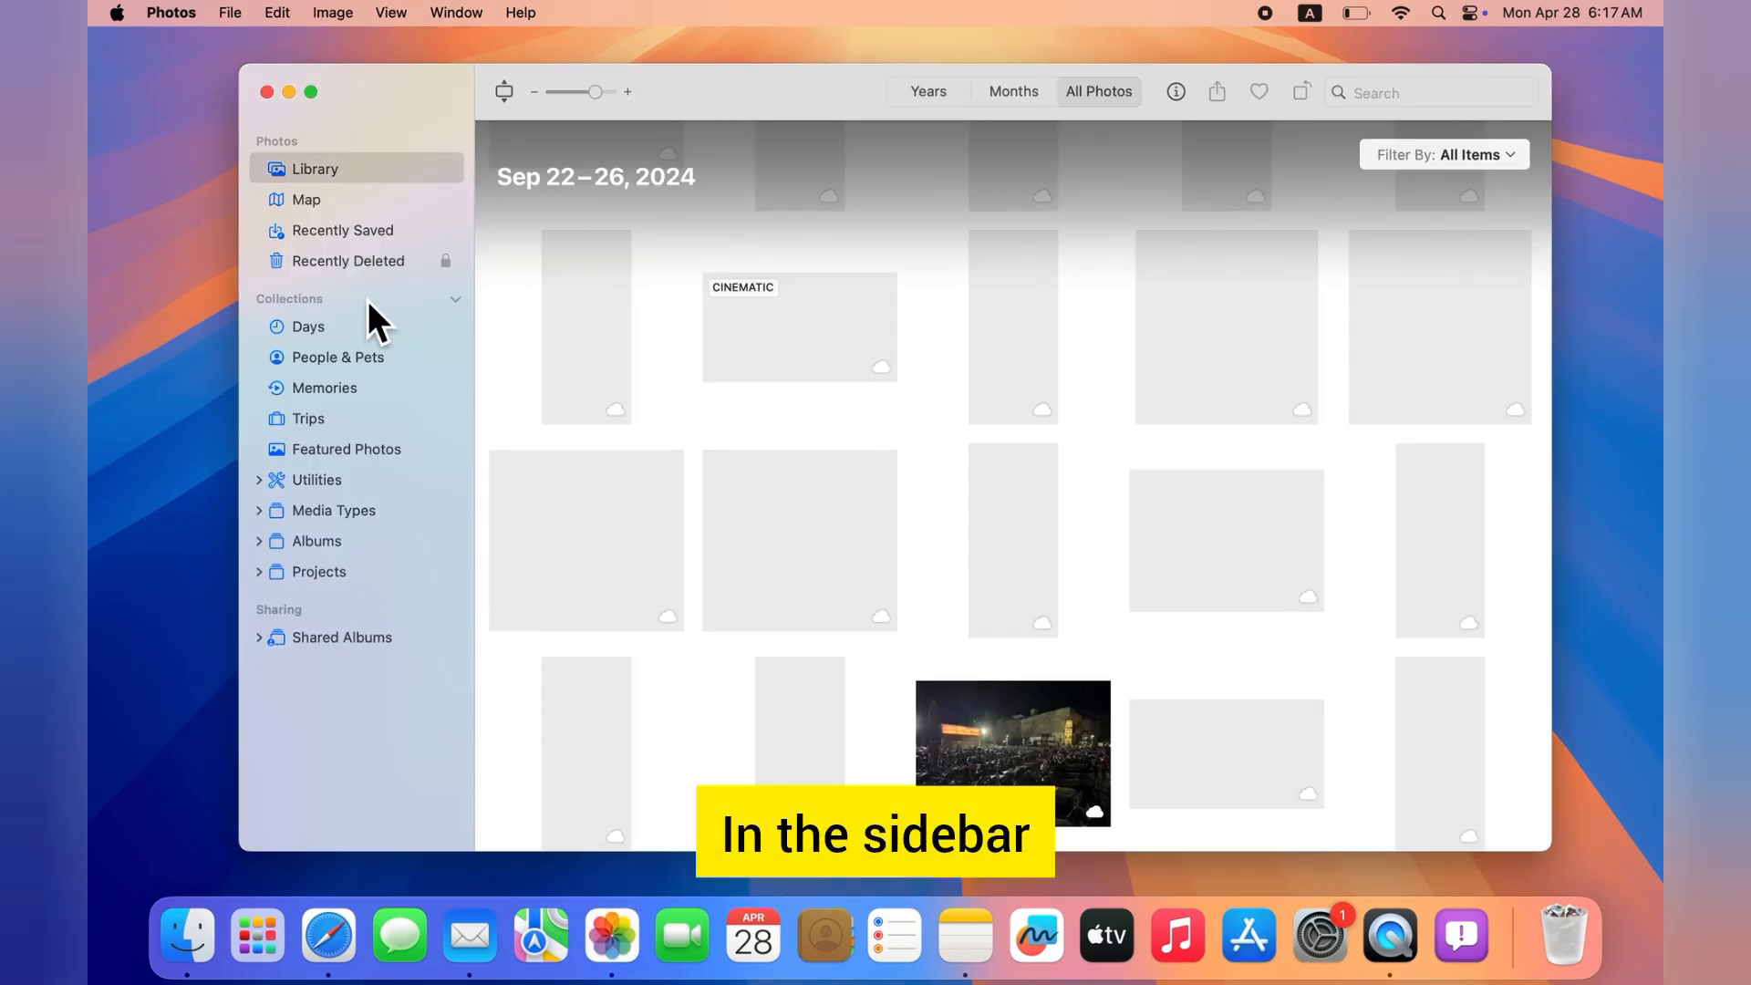
{"action": "left_click", "coordinate": [347, 261]}
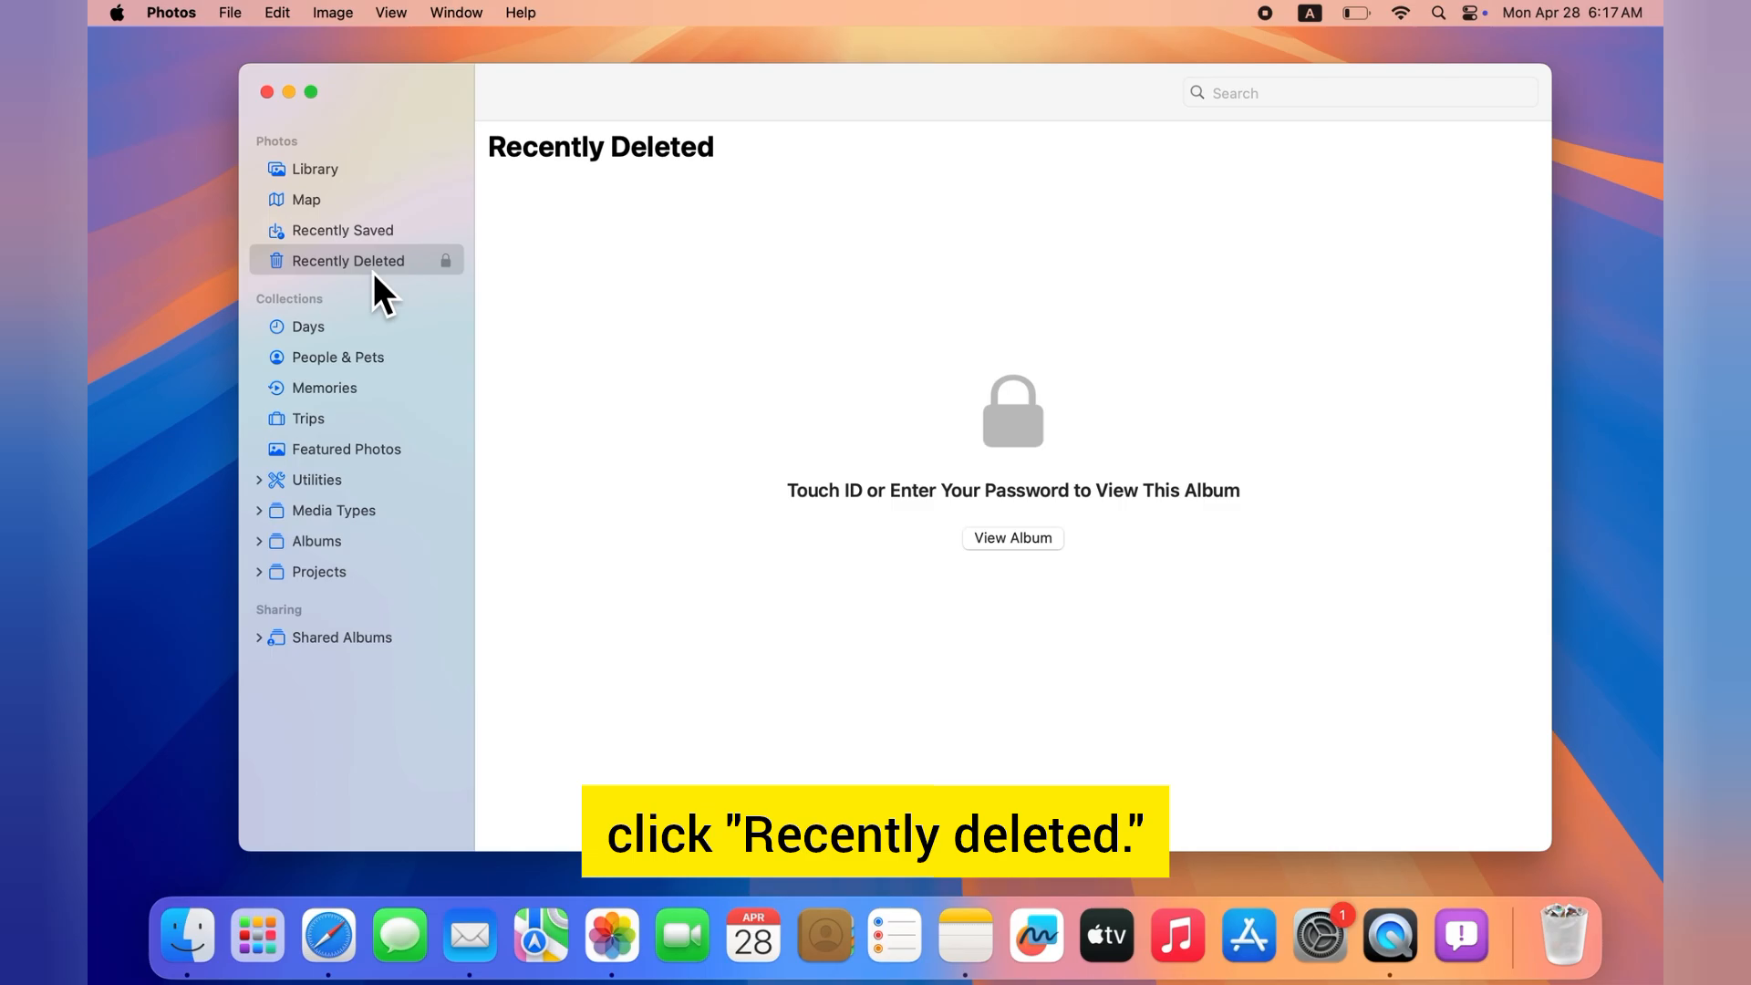
{"action": "left_click", "coordinate": [1013, 538]}
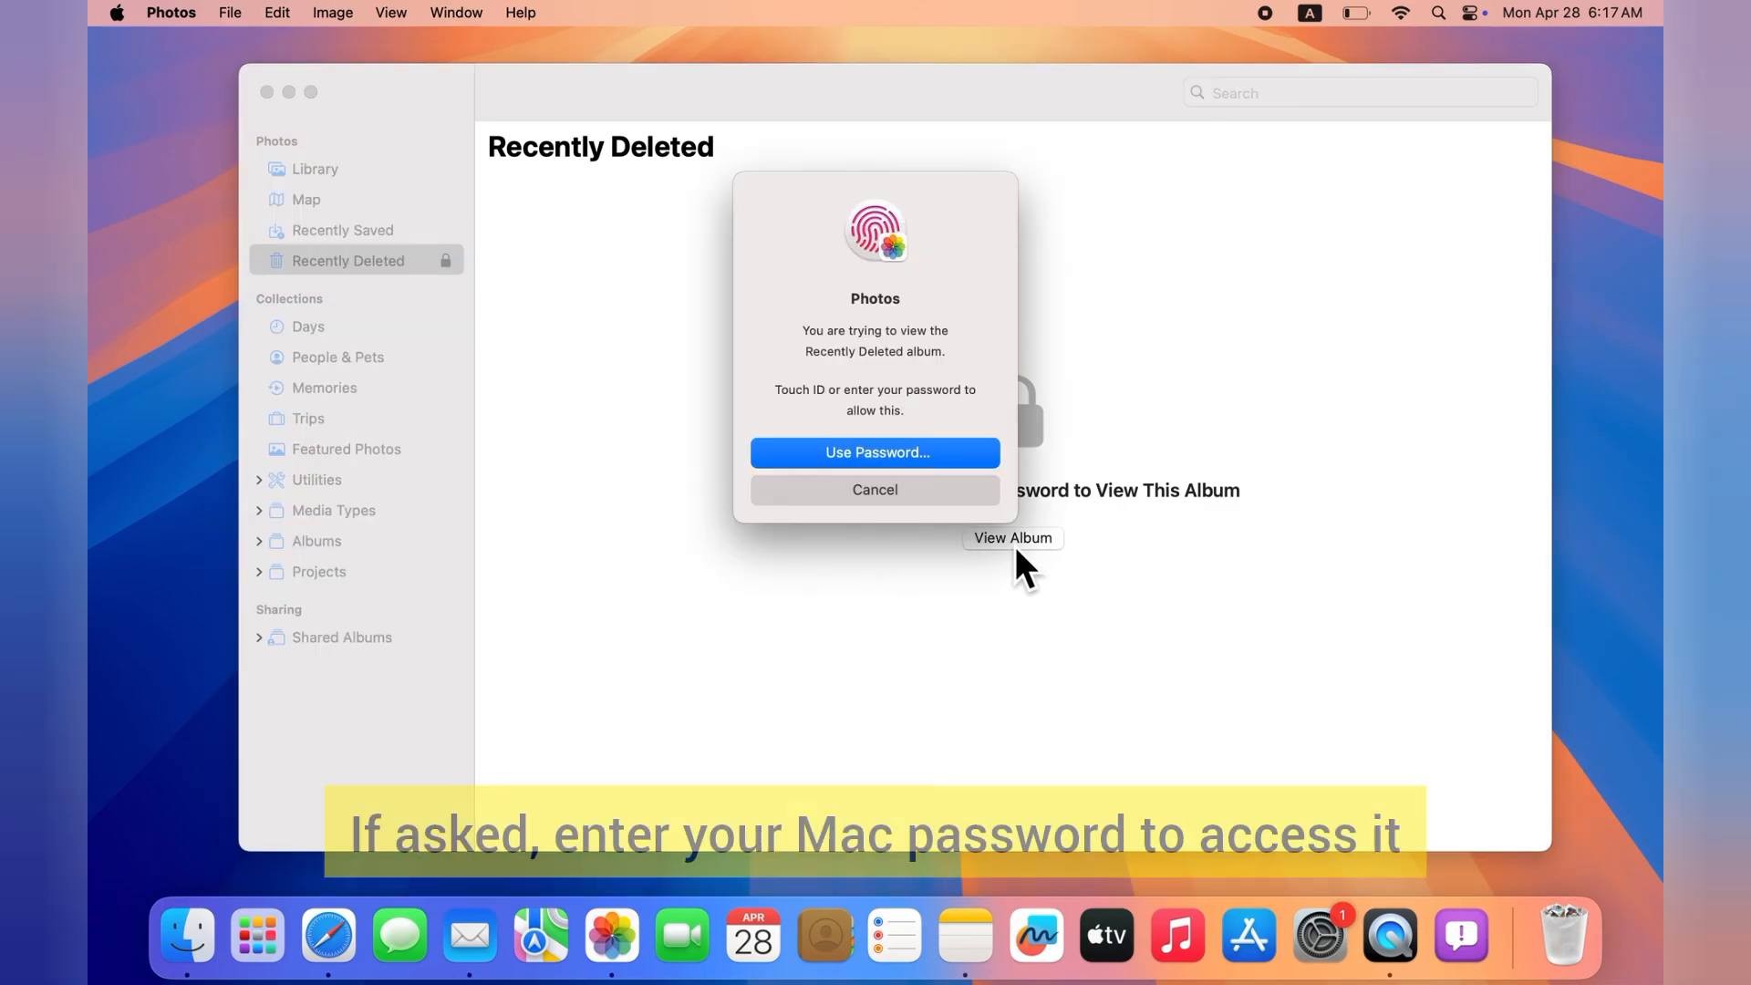
{"action": "left_click", "coordinate": [876, 452]}
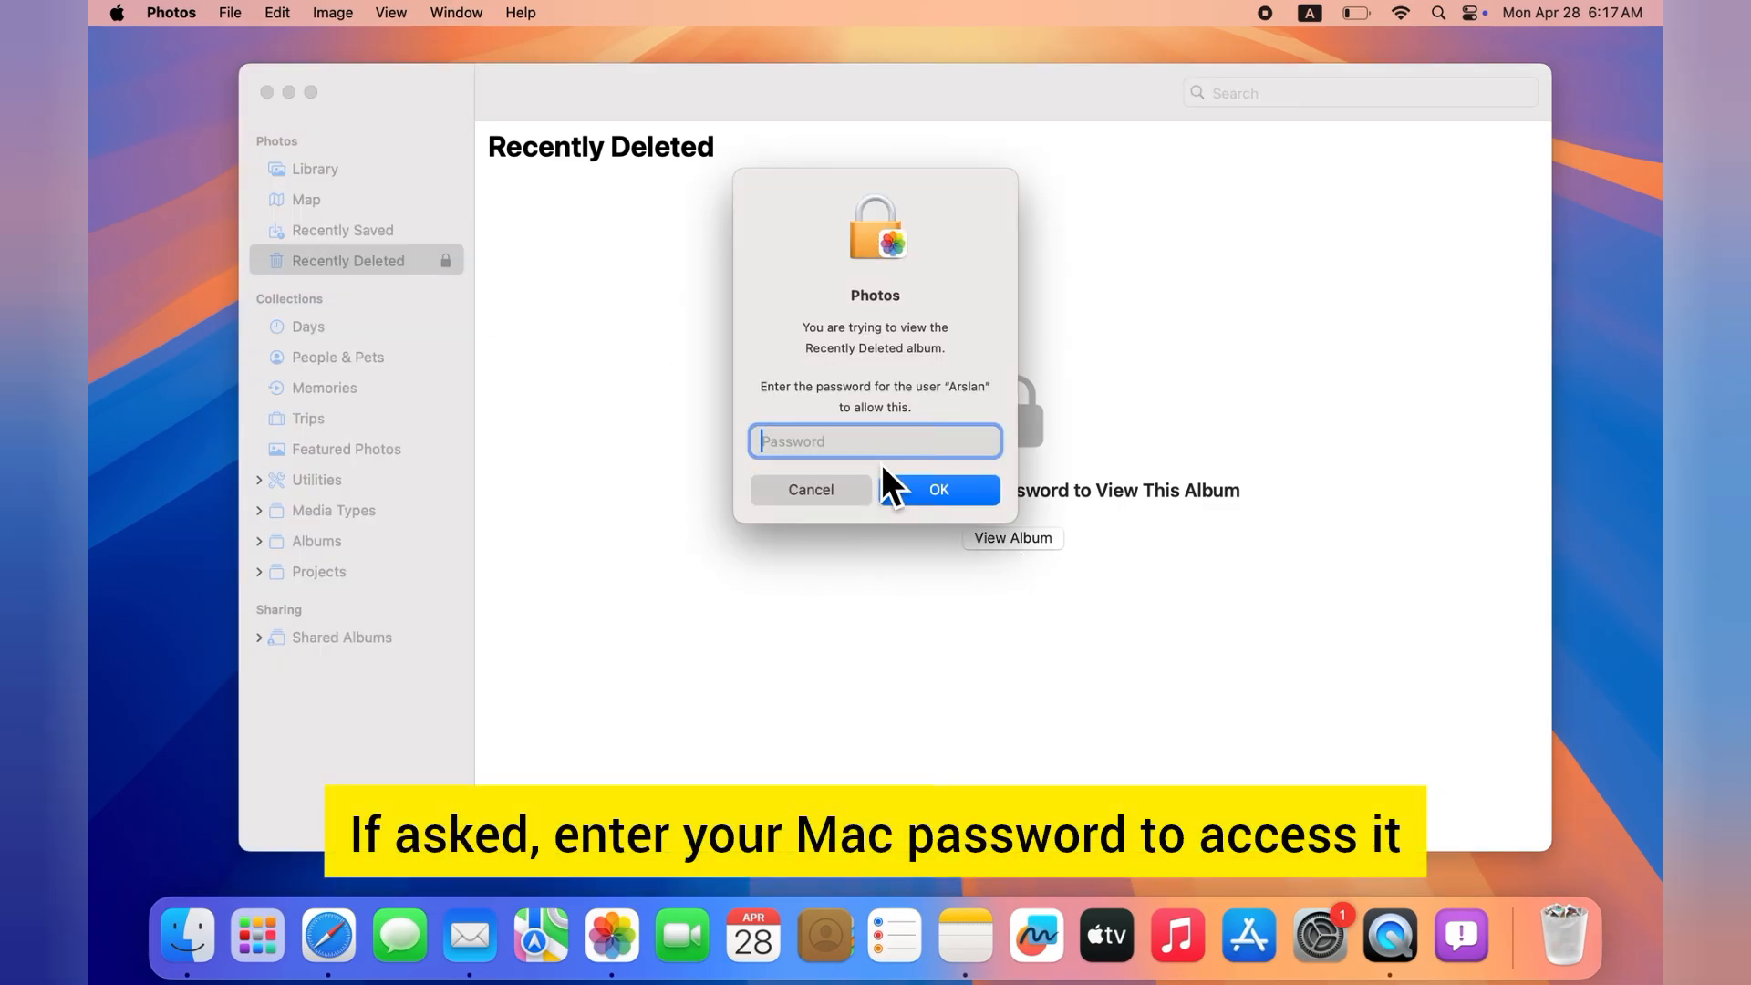
{"action": "type", "text": "••••"}
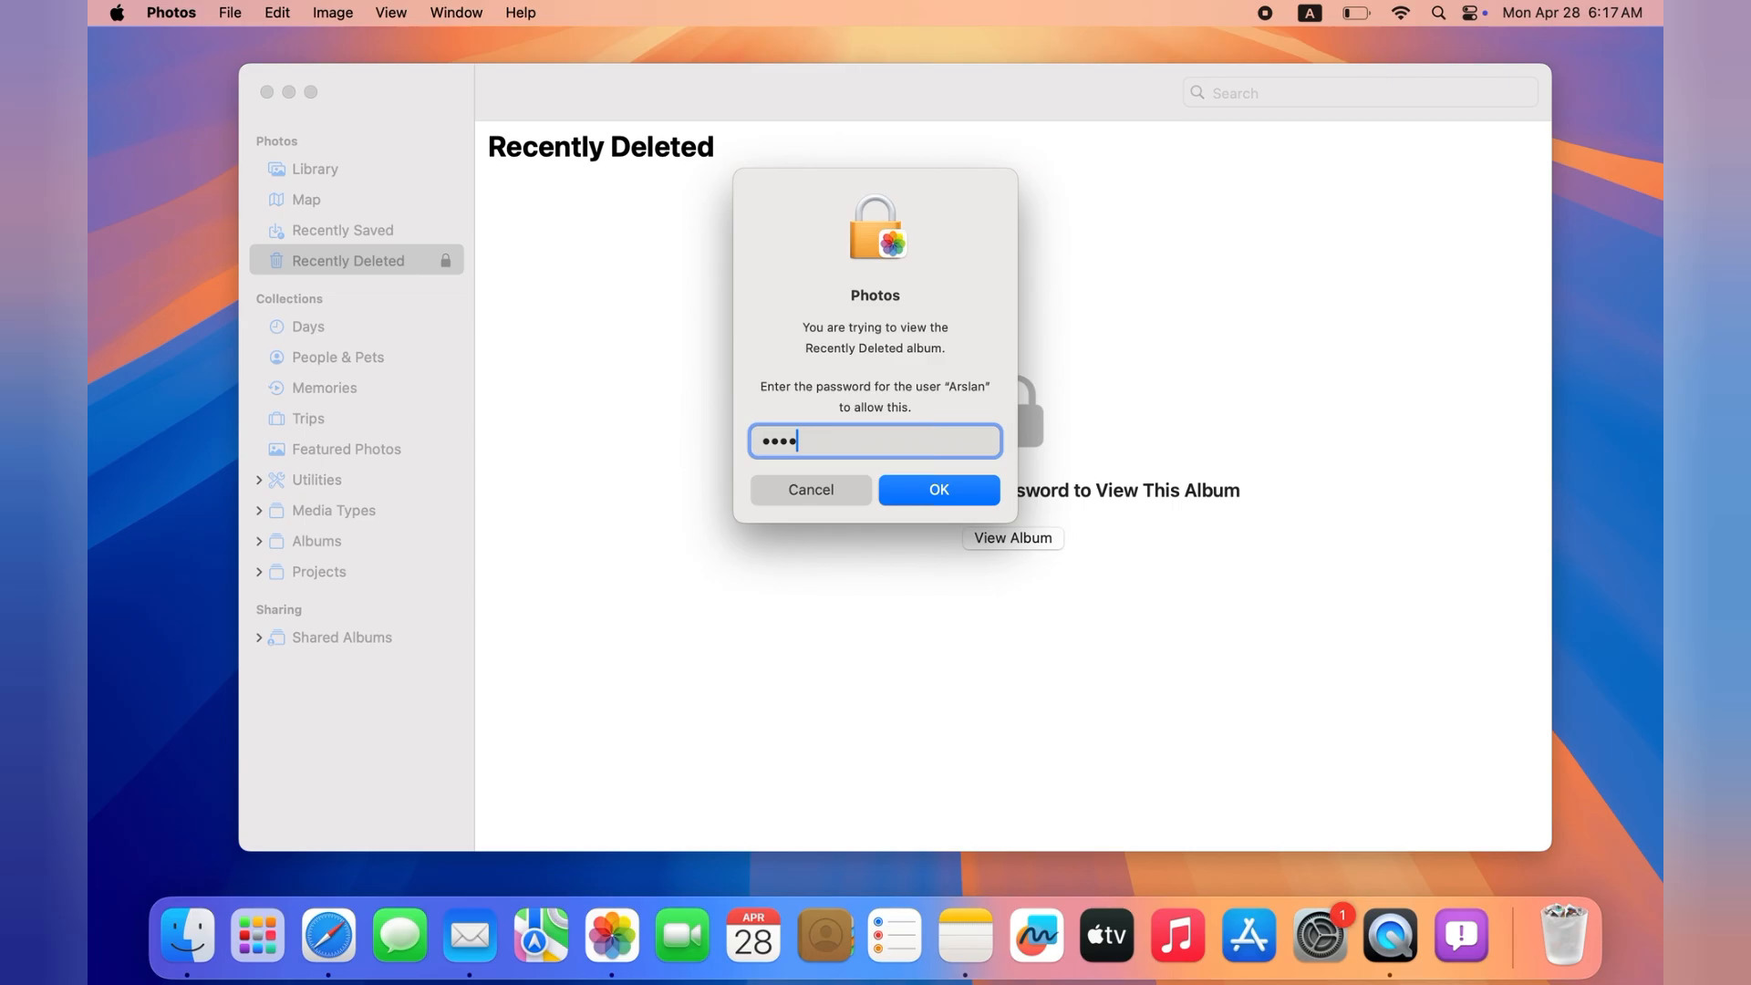
{"action": "left_click", "coordinate": [940, 489]}
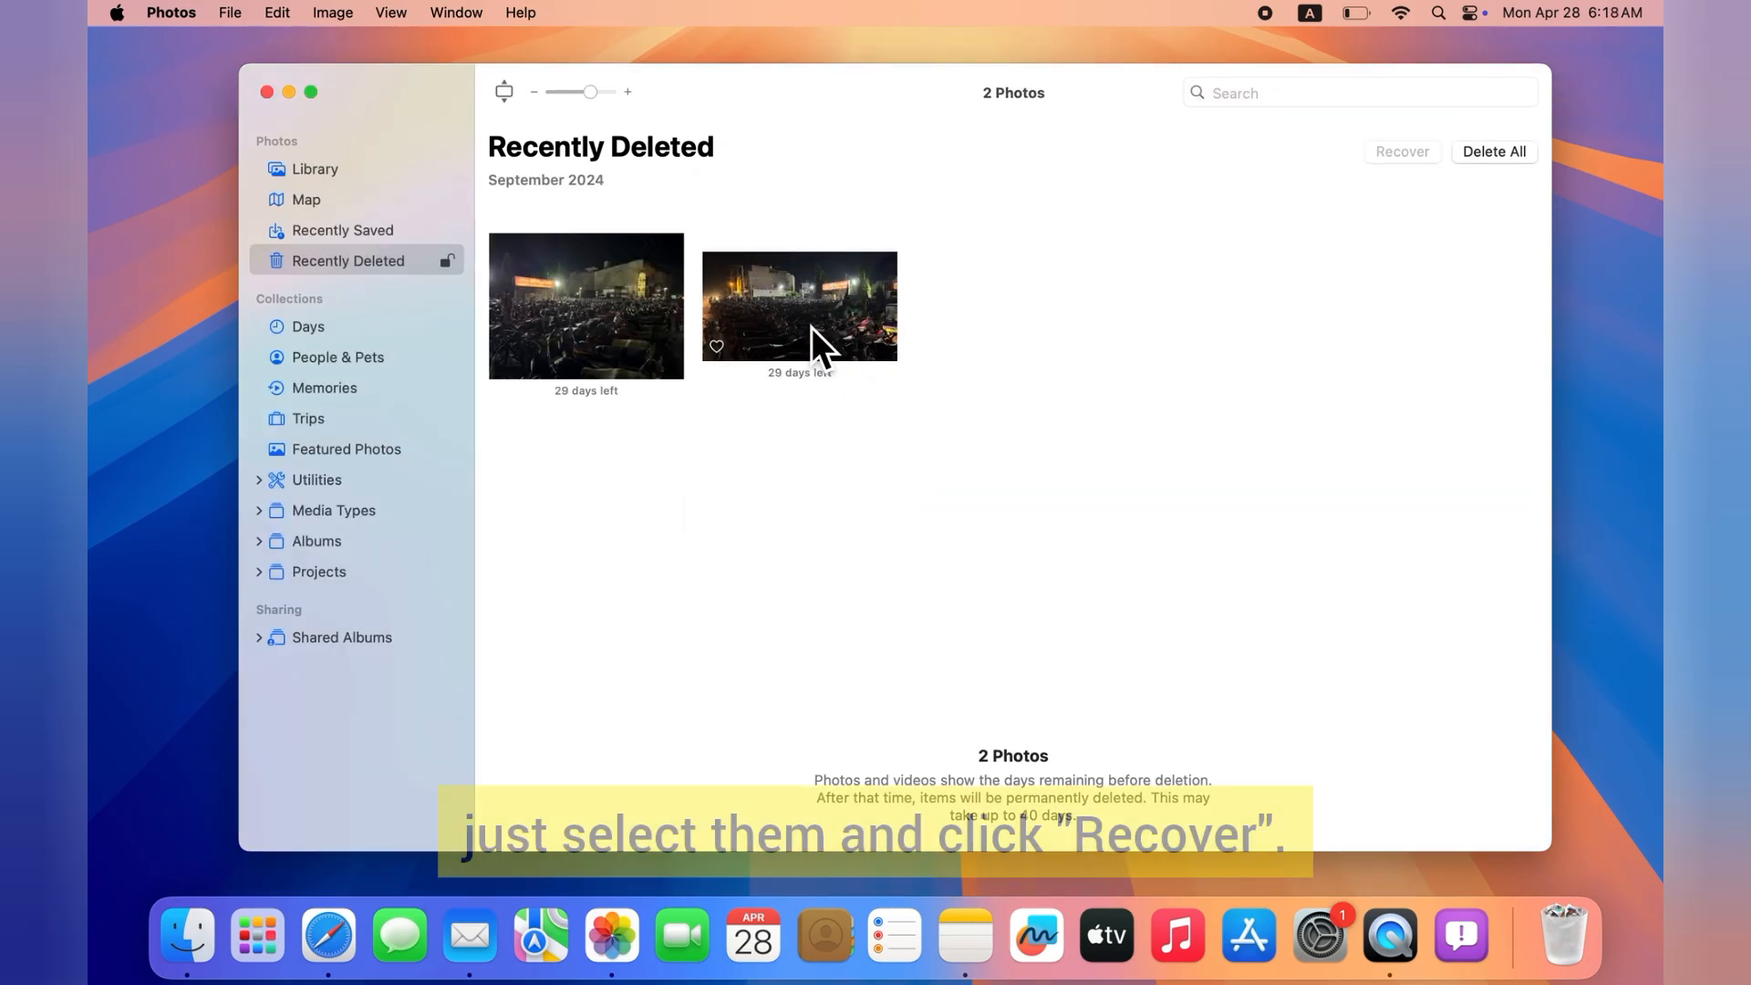
Recover the first deleted photo, leaving one in Recently Deleted.
{"action": "right_click", "coordinate": [586, 306]}
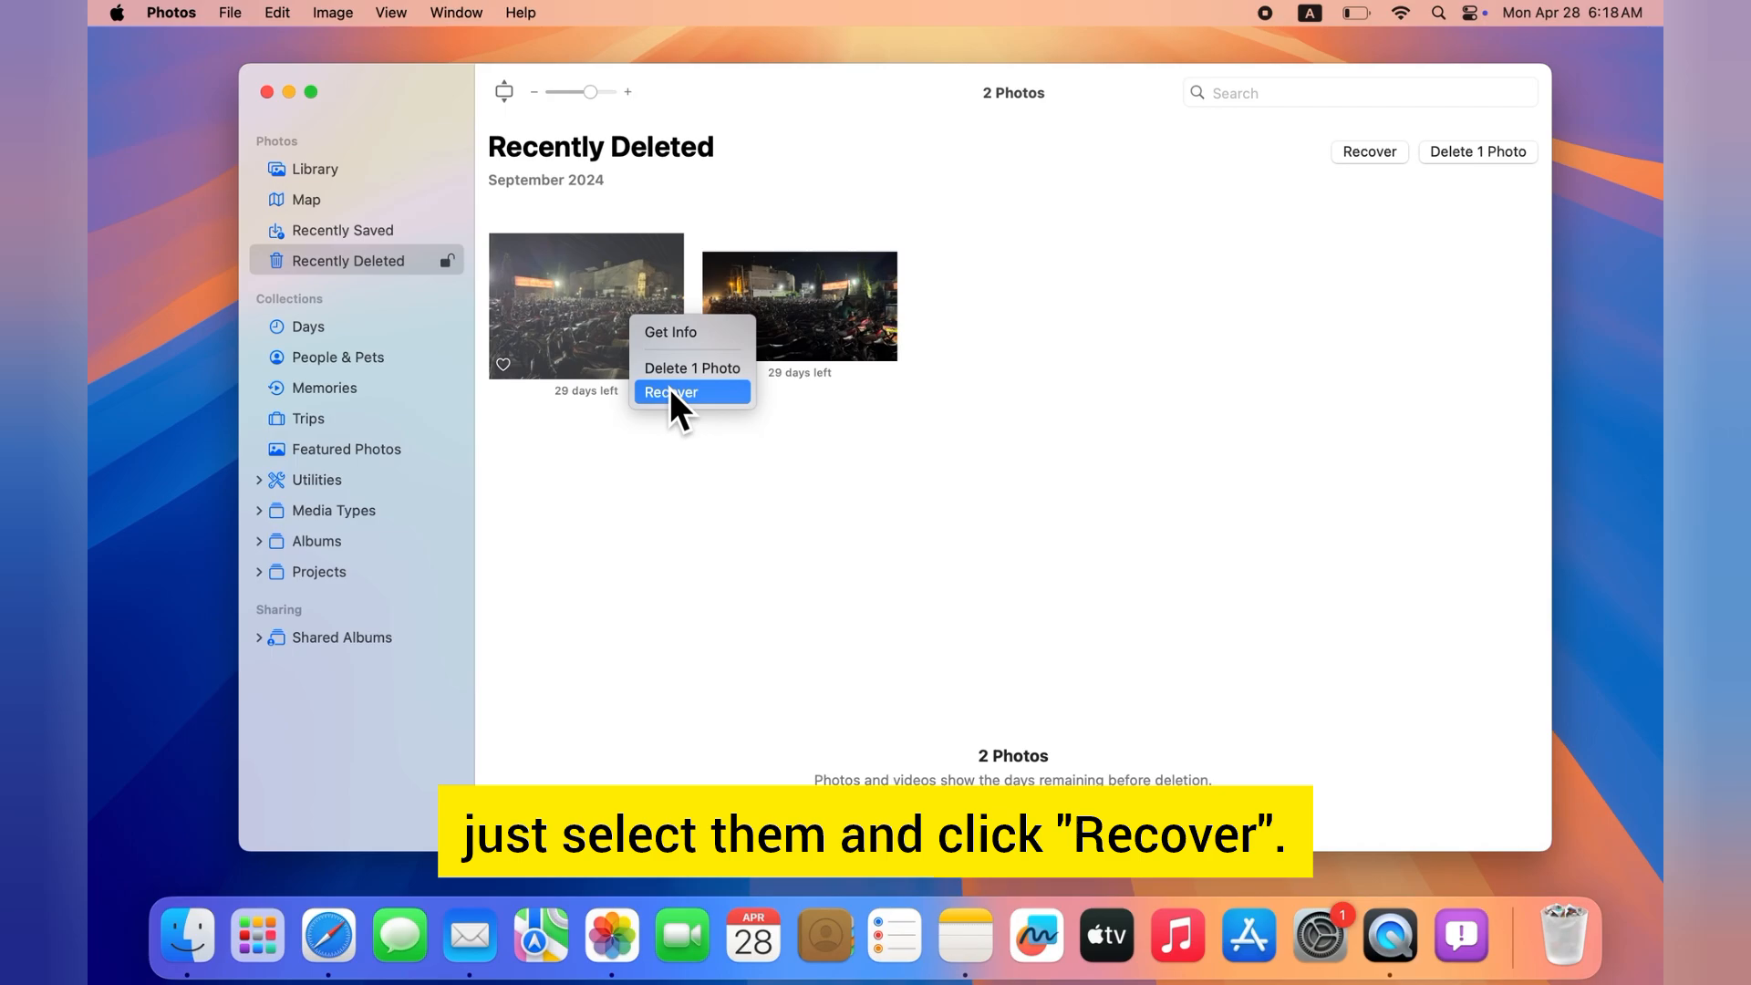
{"action": "left_click", "coordinate": [693, 391]}
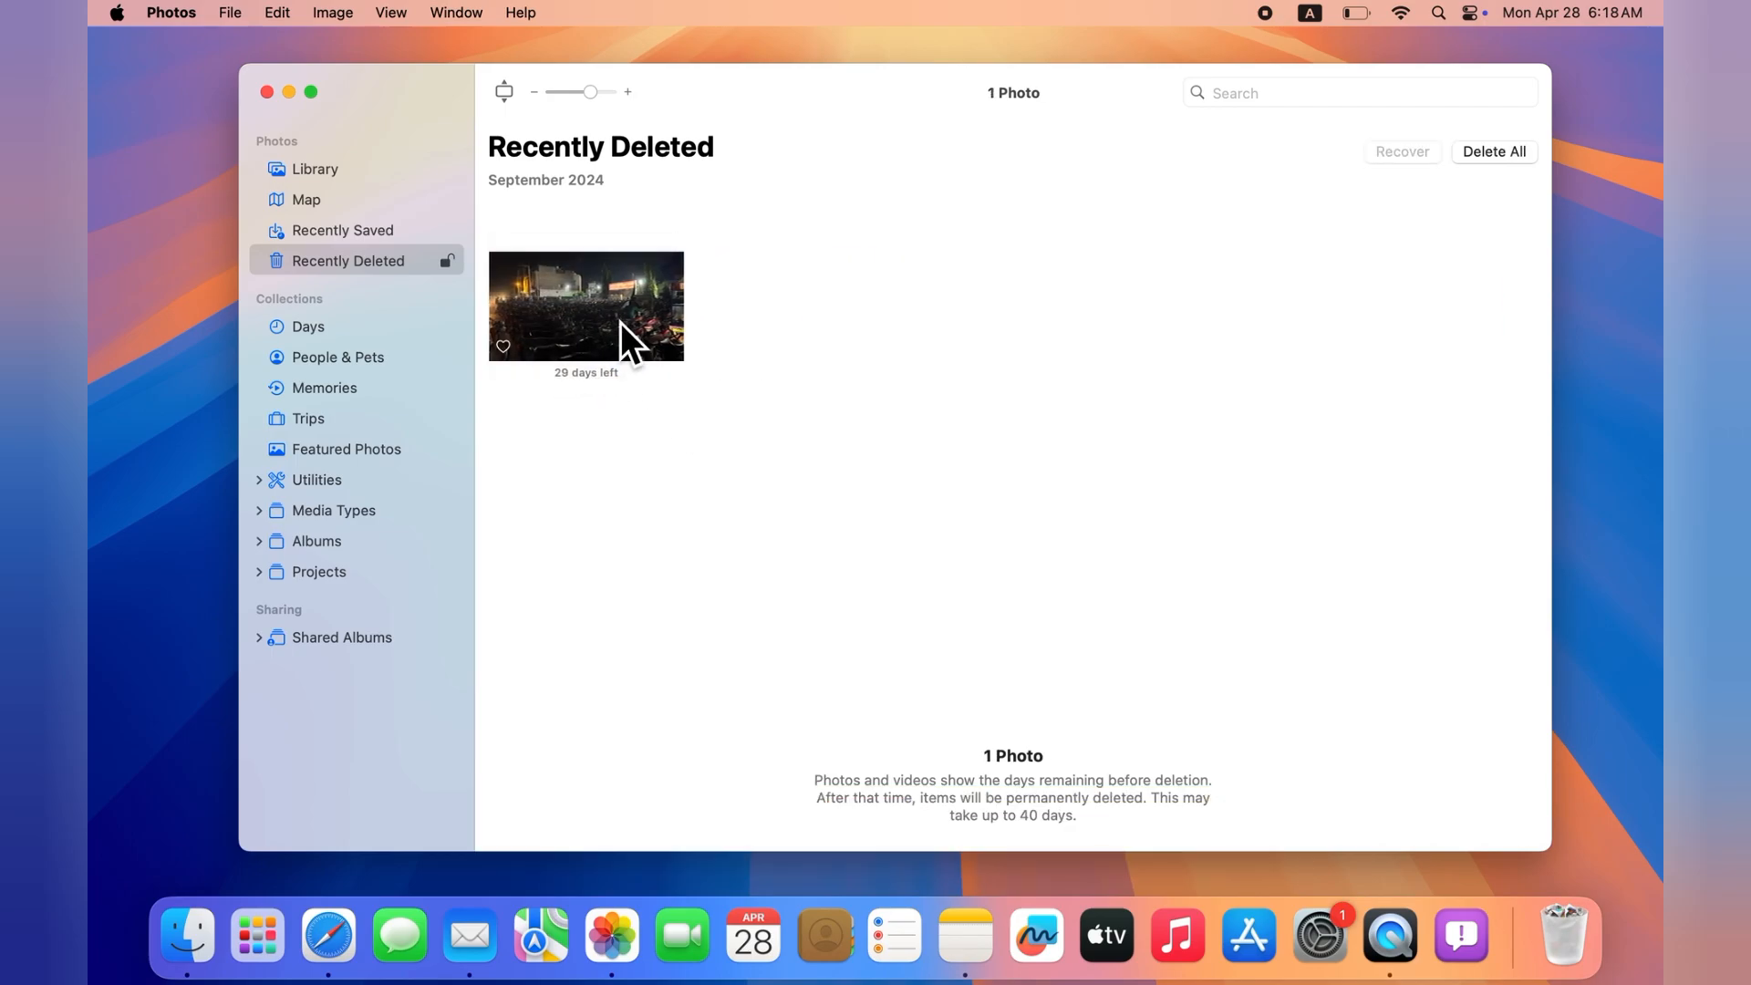
{"action": "right_click", "coordinate": [628, 325]}
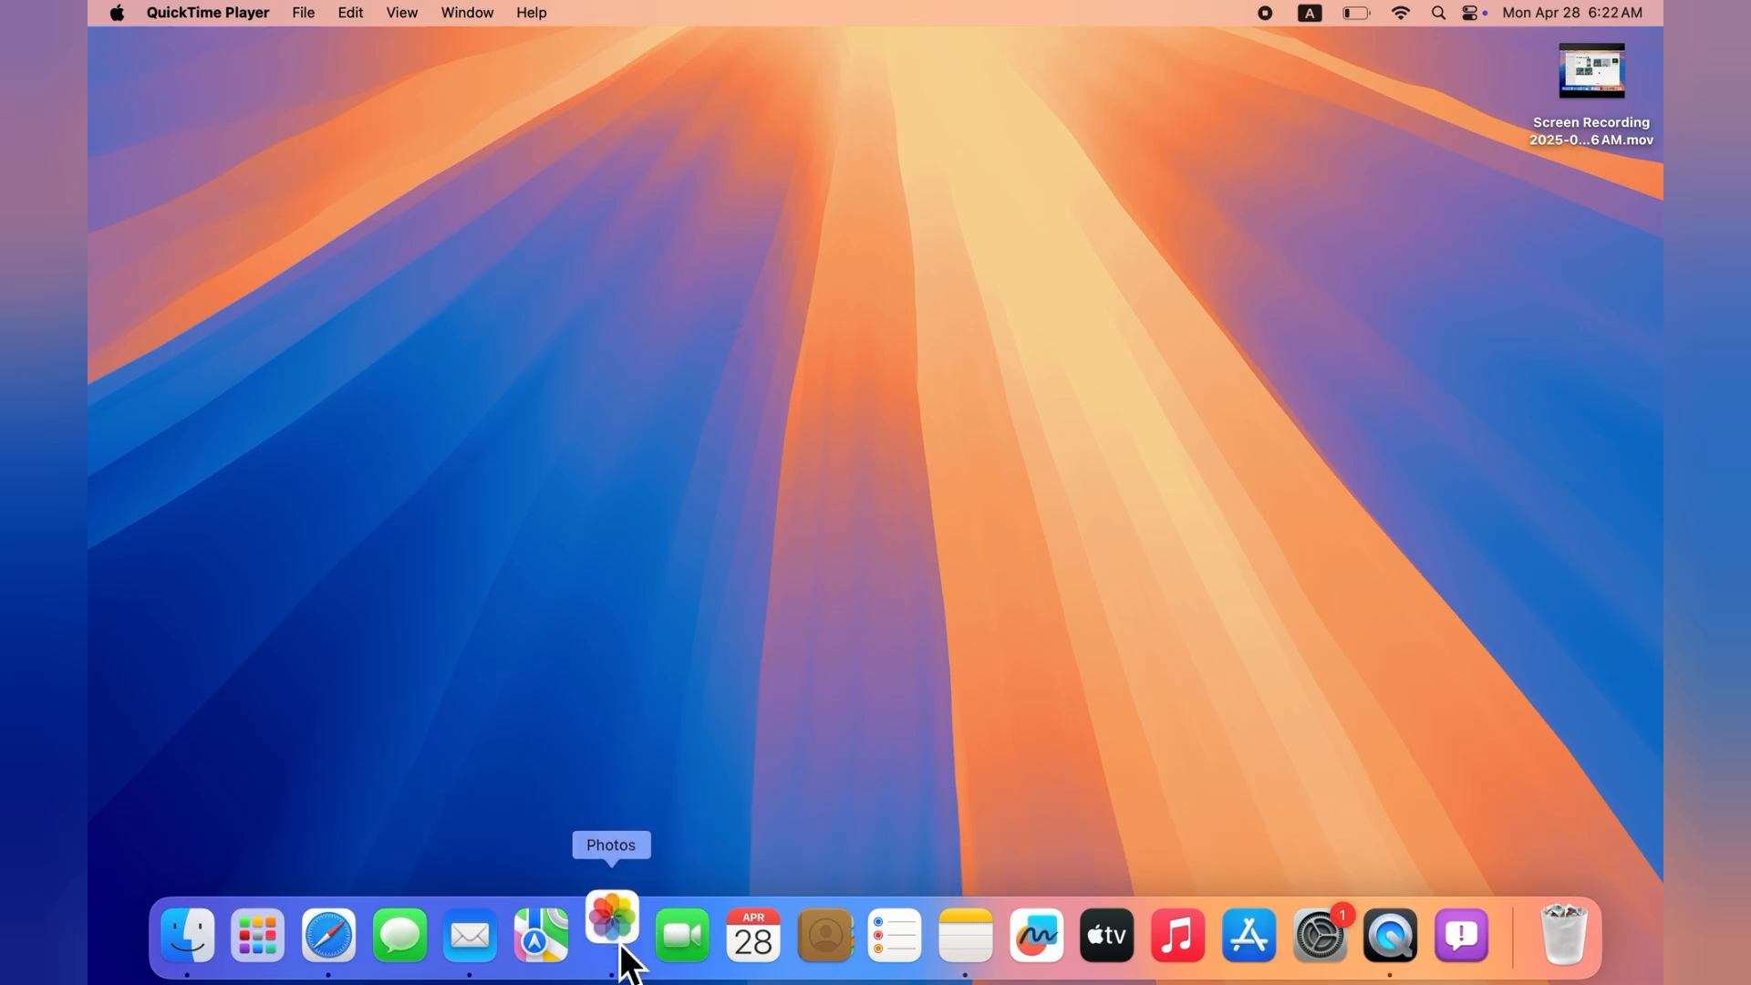
Reopen Photos, go to Utilities and enable View > Show Hidden Photo Album.
{"action": "left_click", "coordinate": [611, 934]}
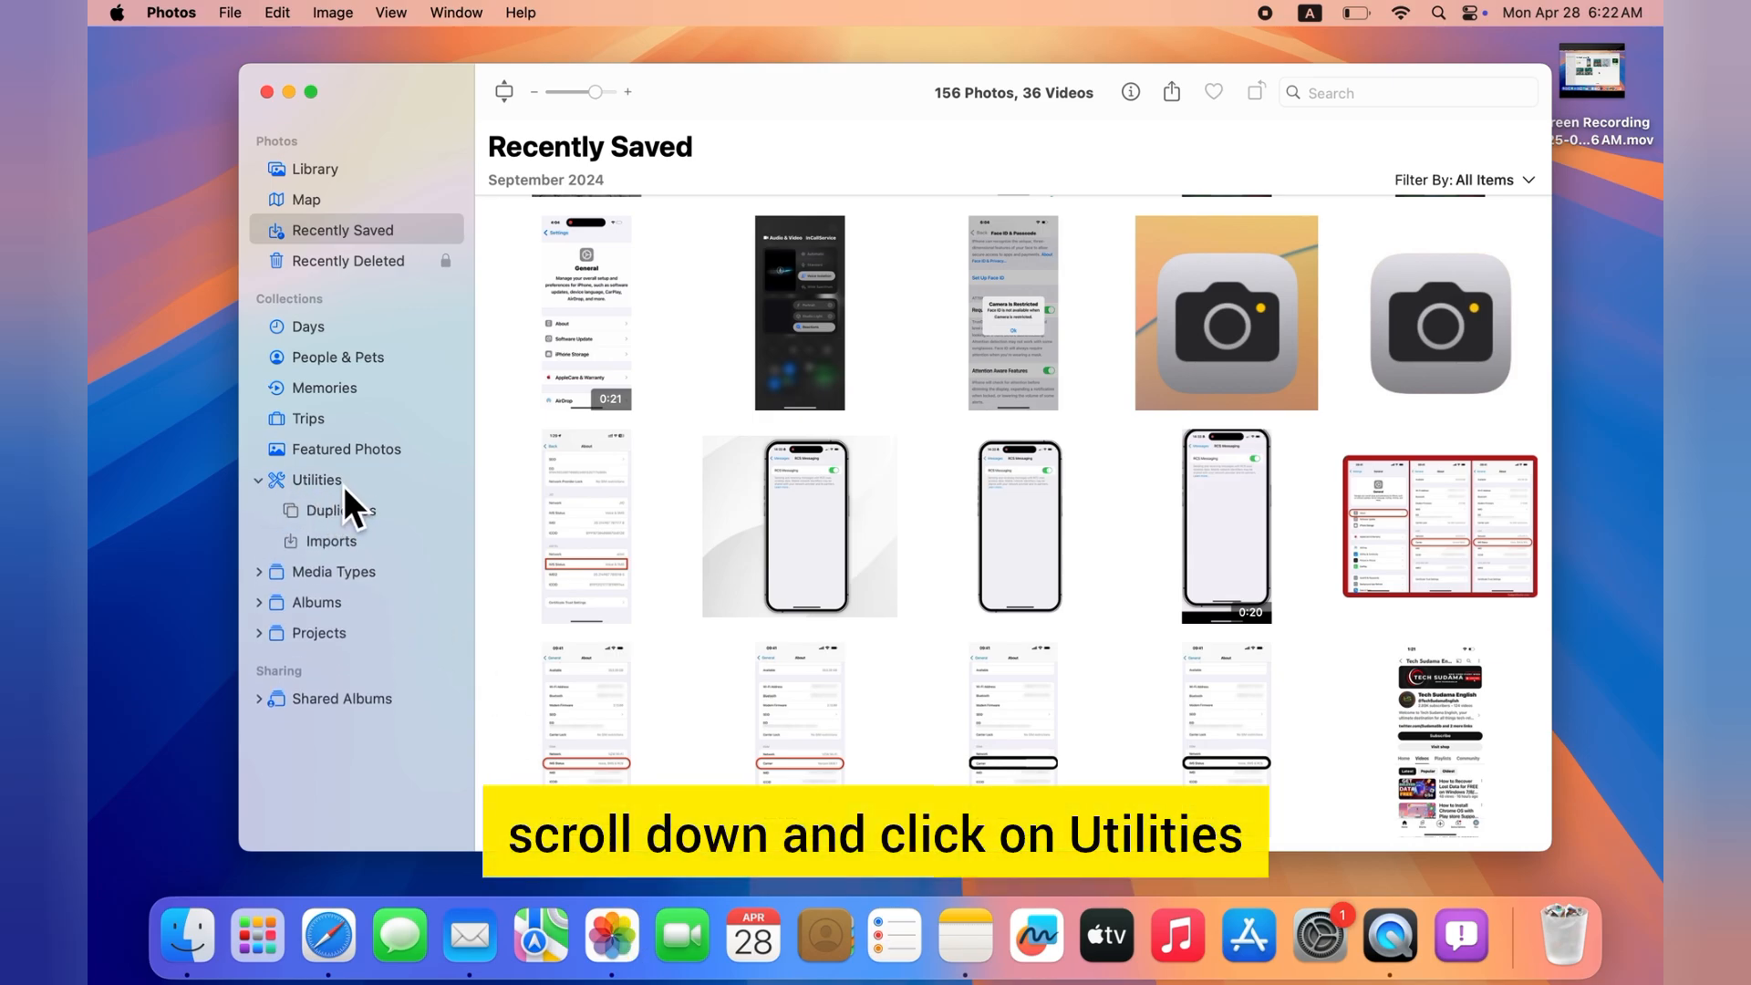
{"action": "left_click", "coordinate": [318, 479]}
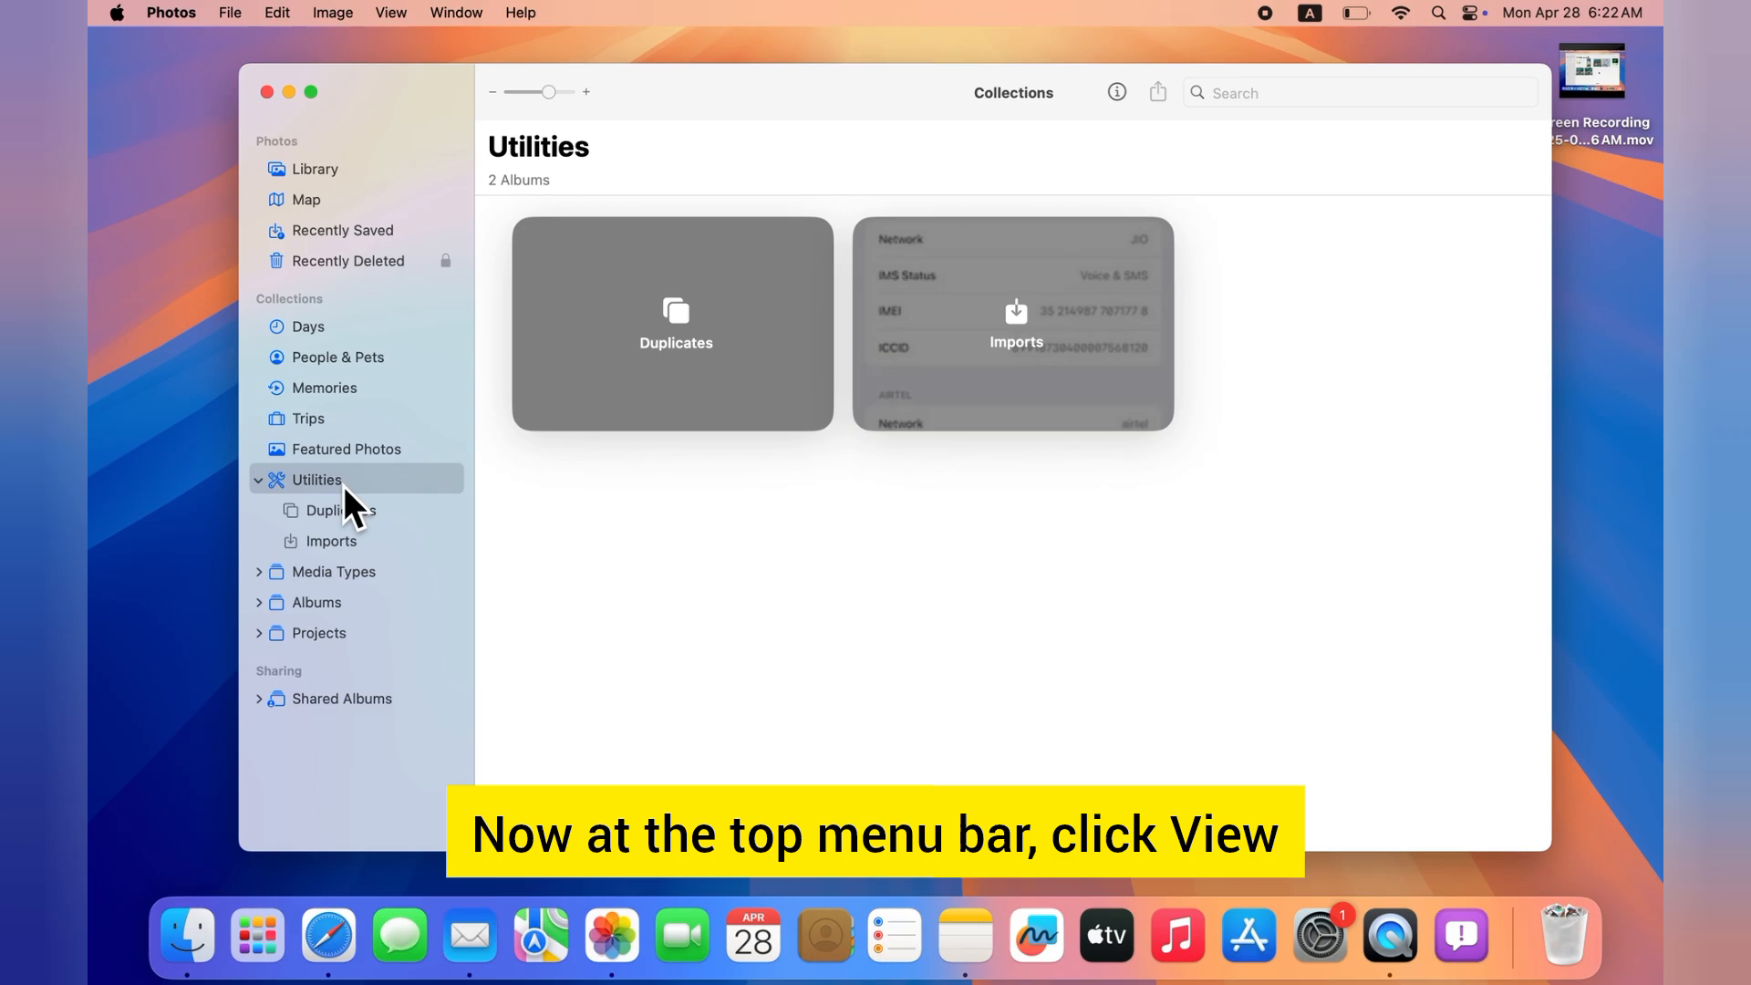
{"action": "mouse_move", "coordinate": [659, 475]}
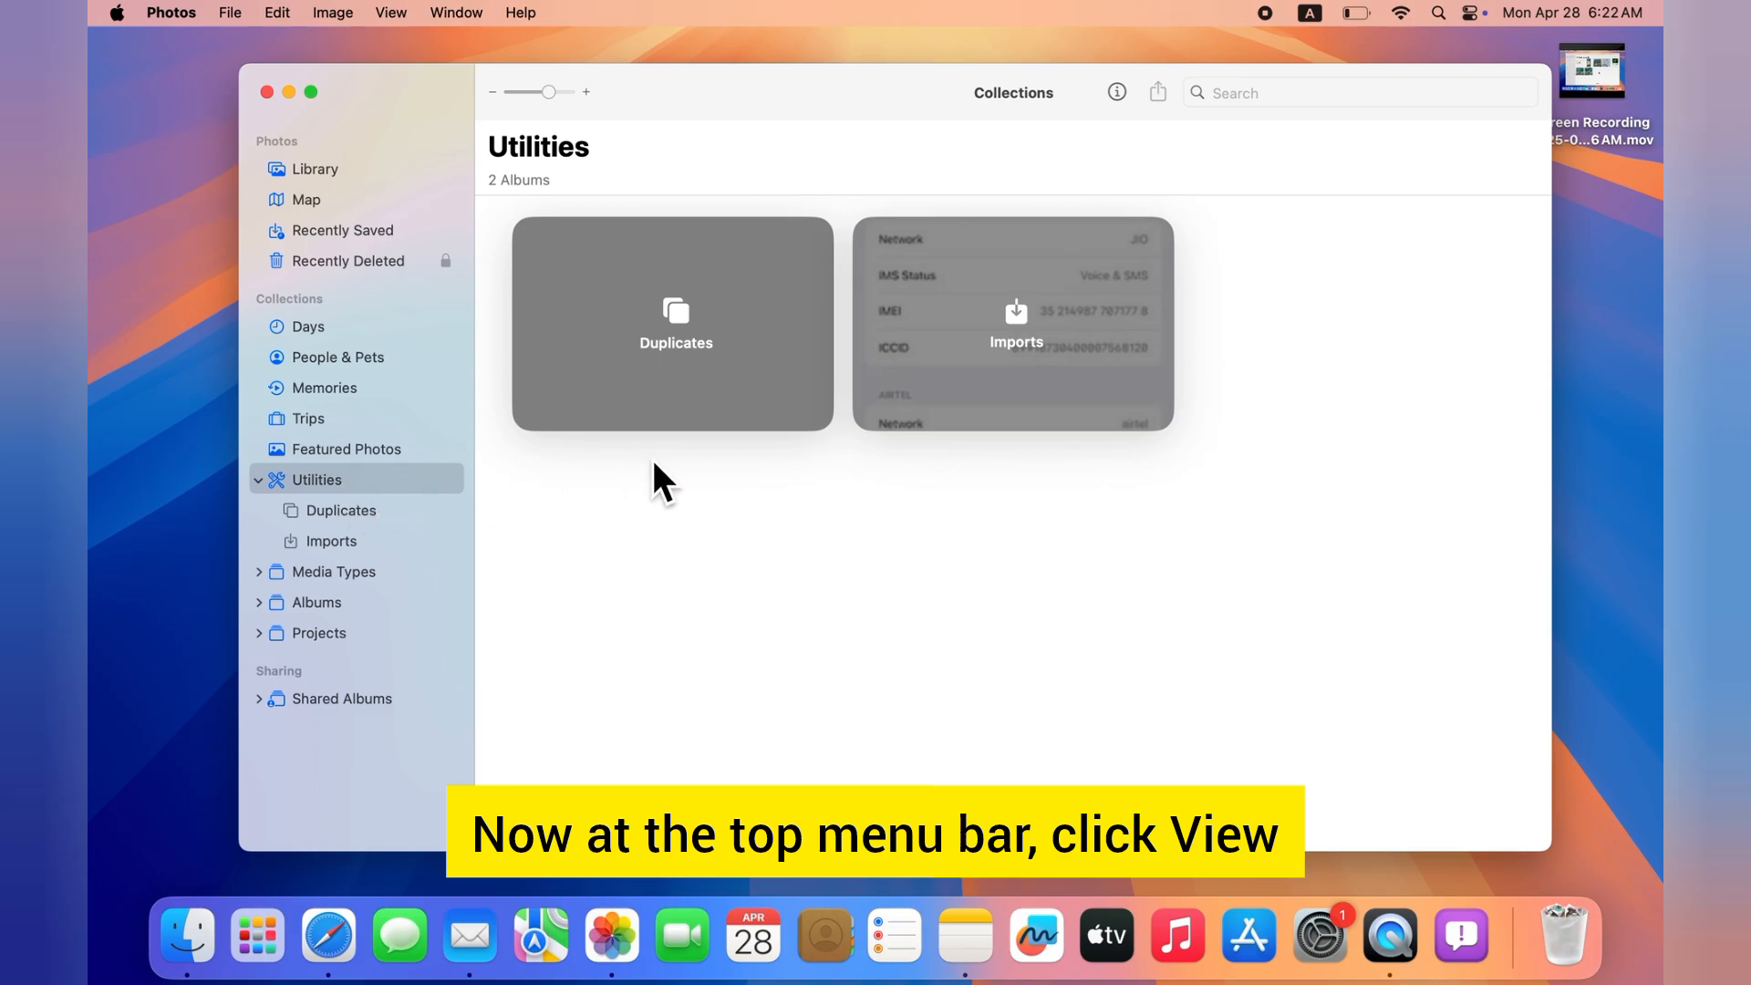
{"action": "left_click", "coordinate": [390, 11]}
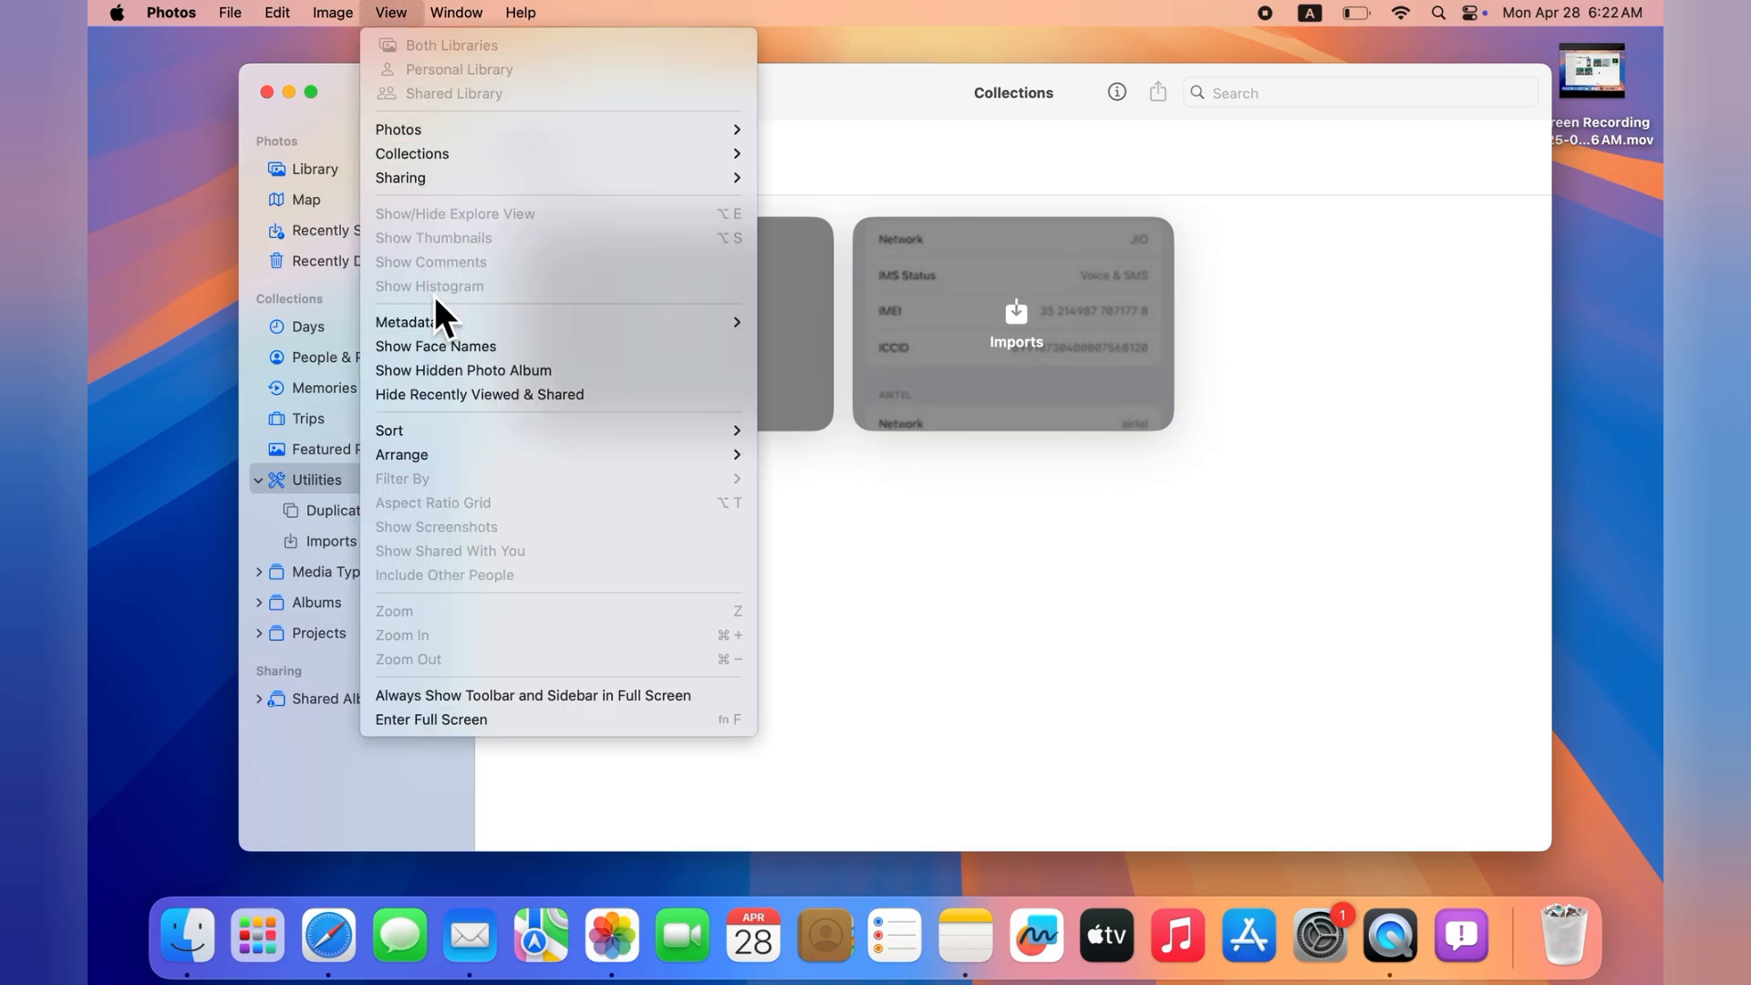
{"action": "mouse_move", "coordinate": [489, 398]}
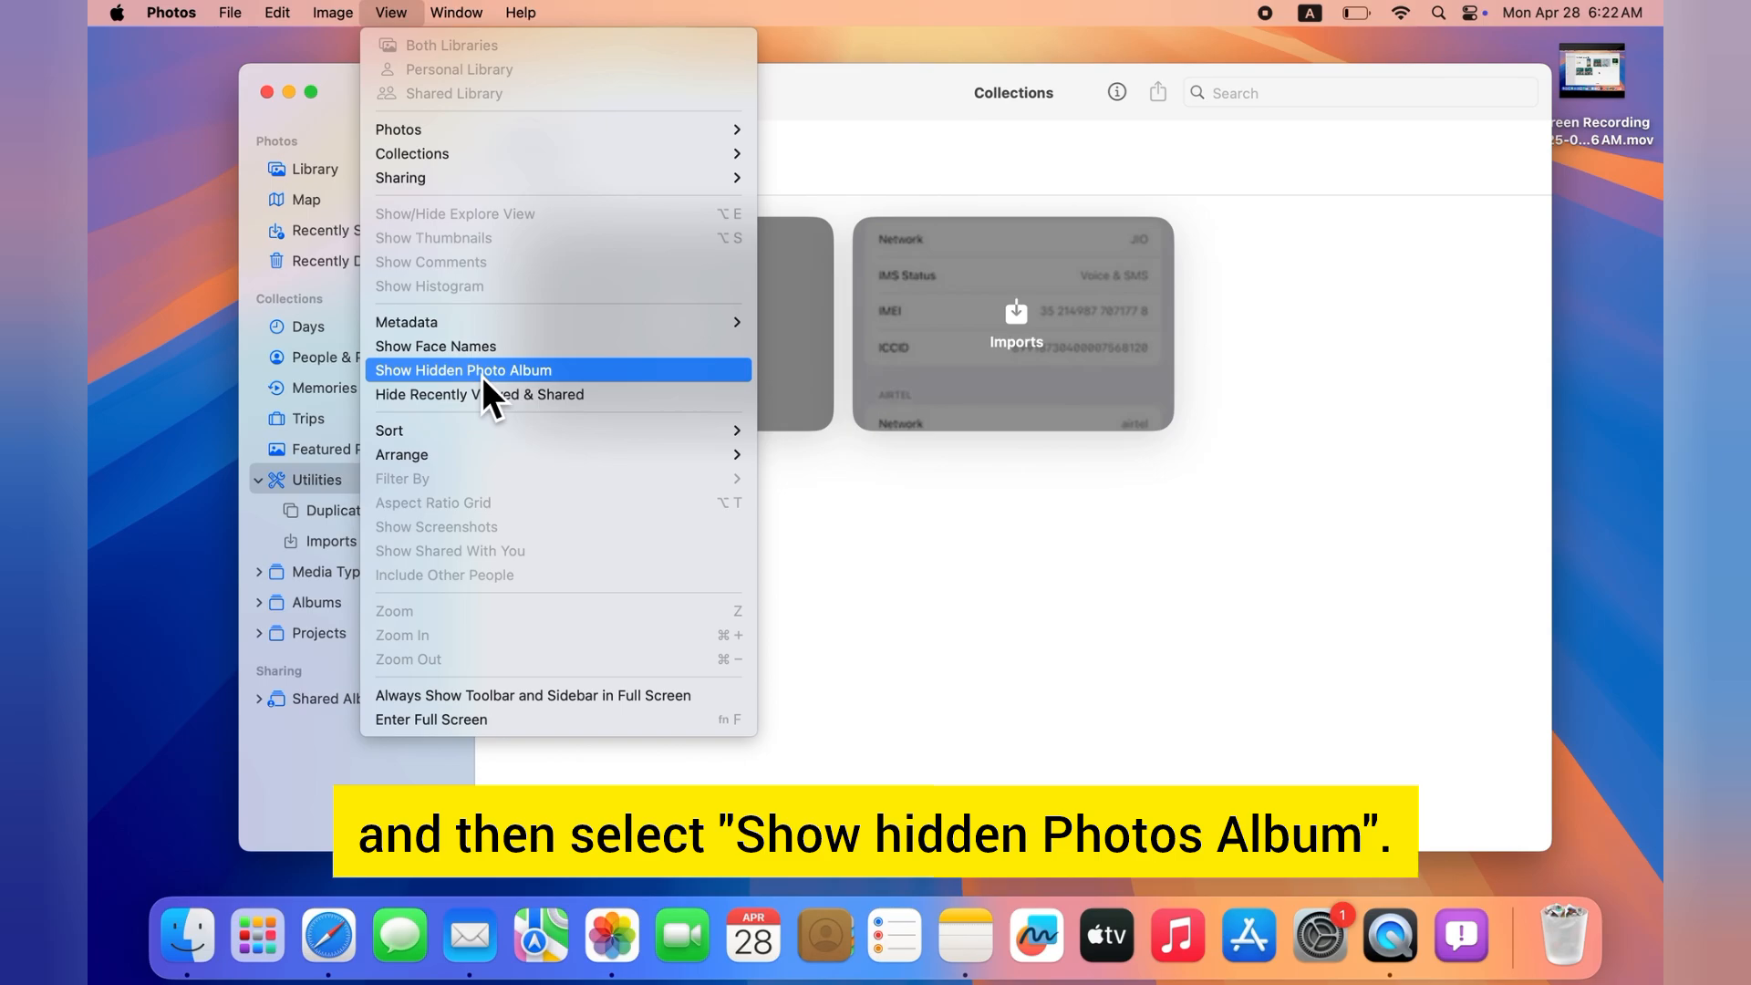
{"action": "left_click", "coordinate": [461, 370]}
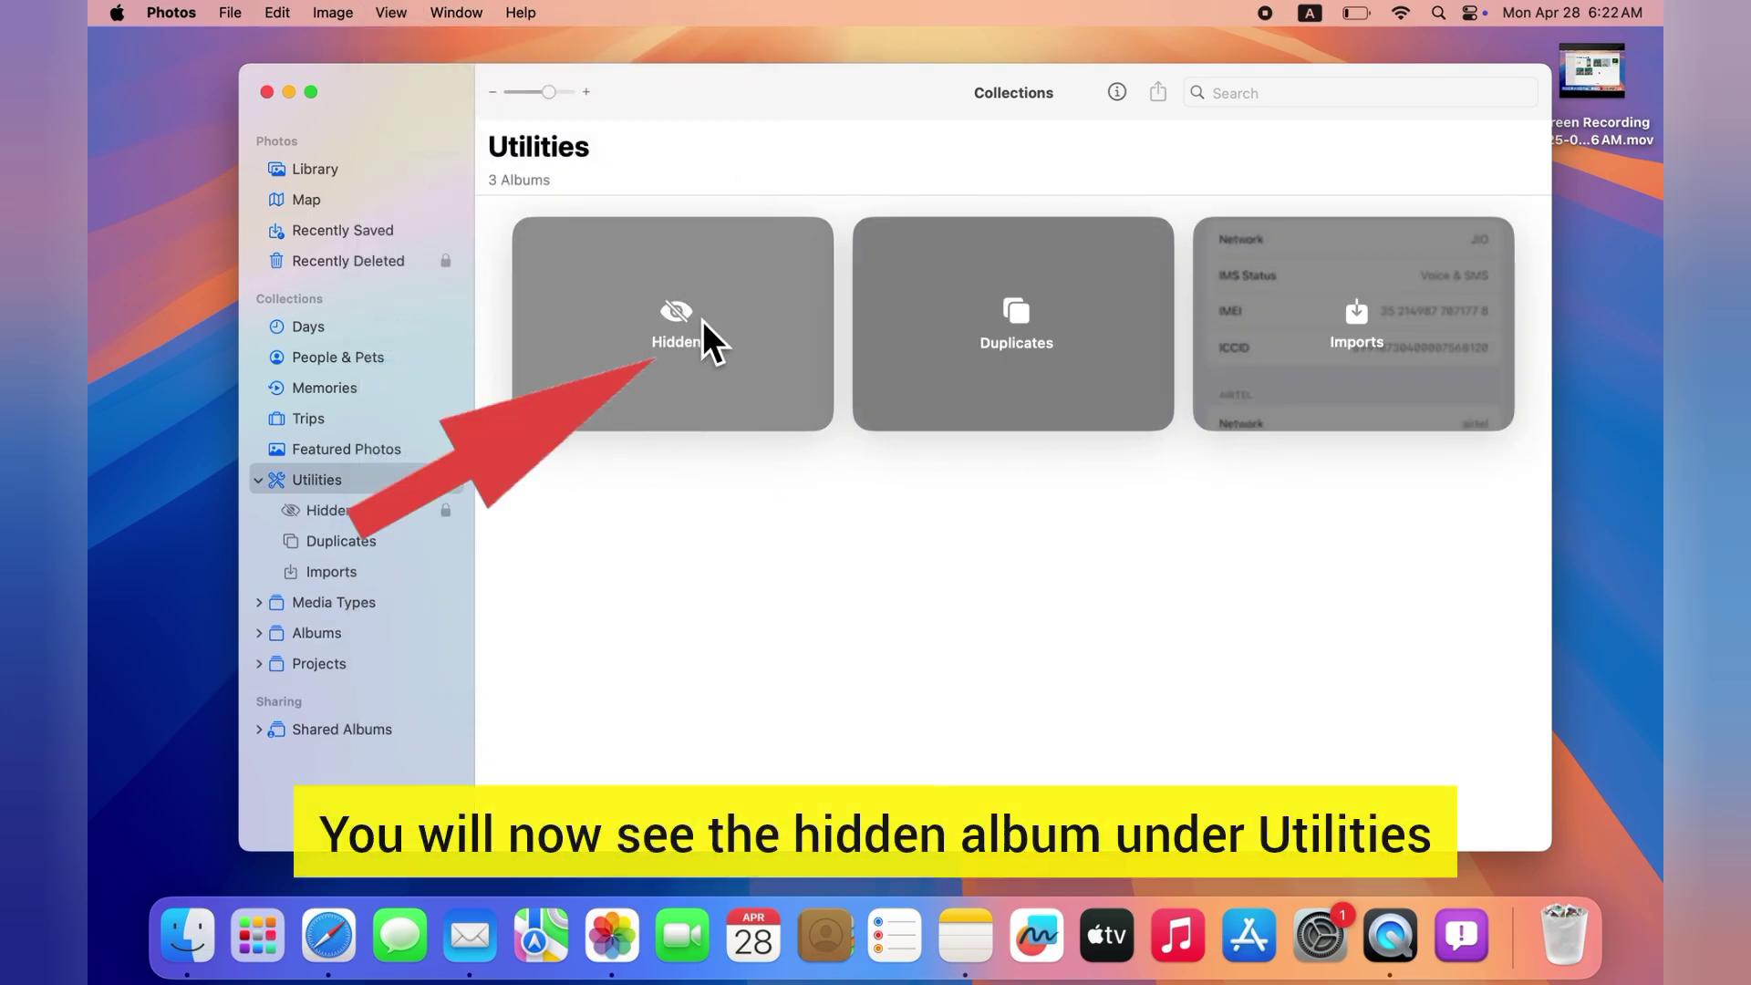
Unlock the Hidden album with the Mac password to reveal 31 photos and 12 videos.
{"action": "left_click", "coordinate": [688, 343]}
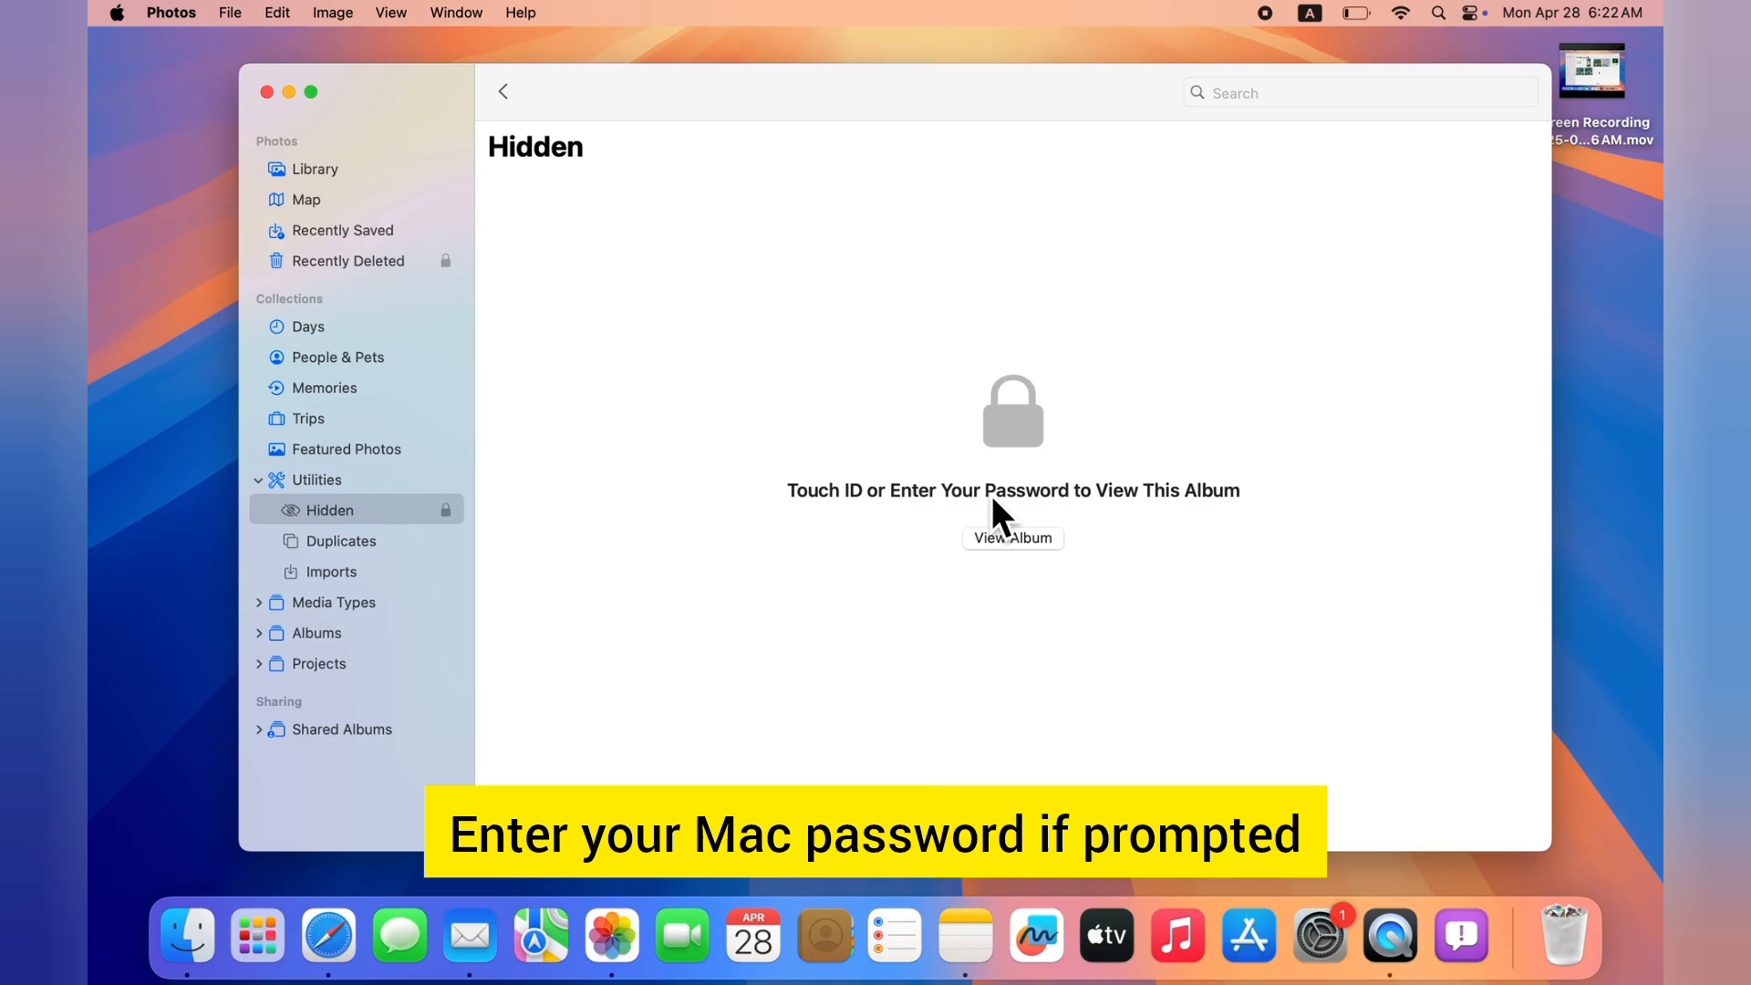
{"action": "left_click", "coordinate": [1013, 538]}
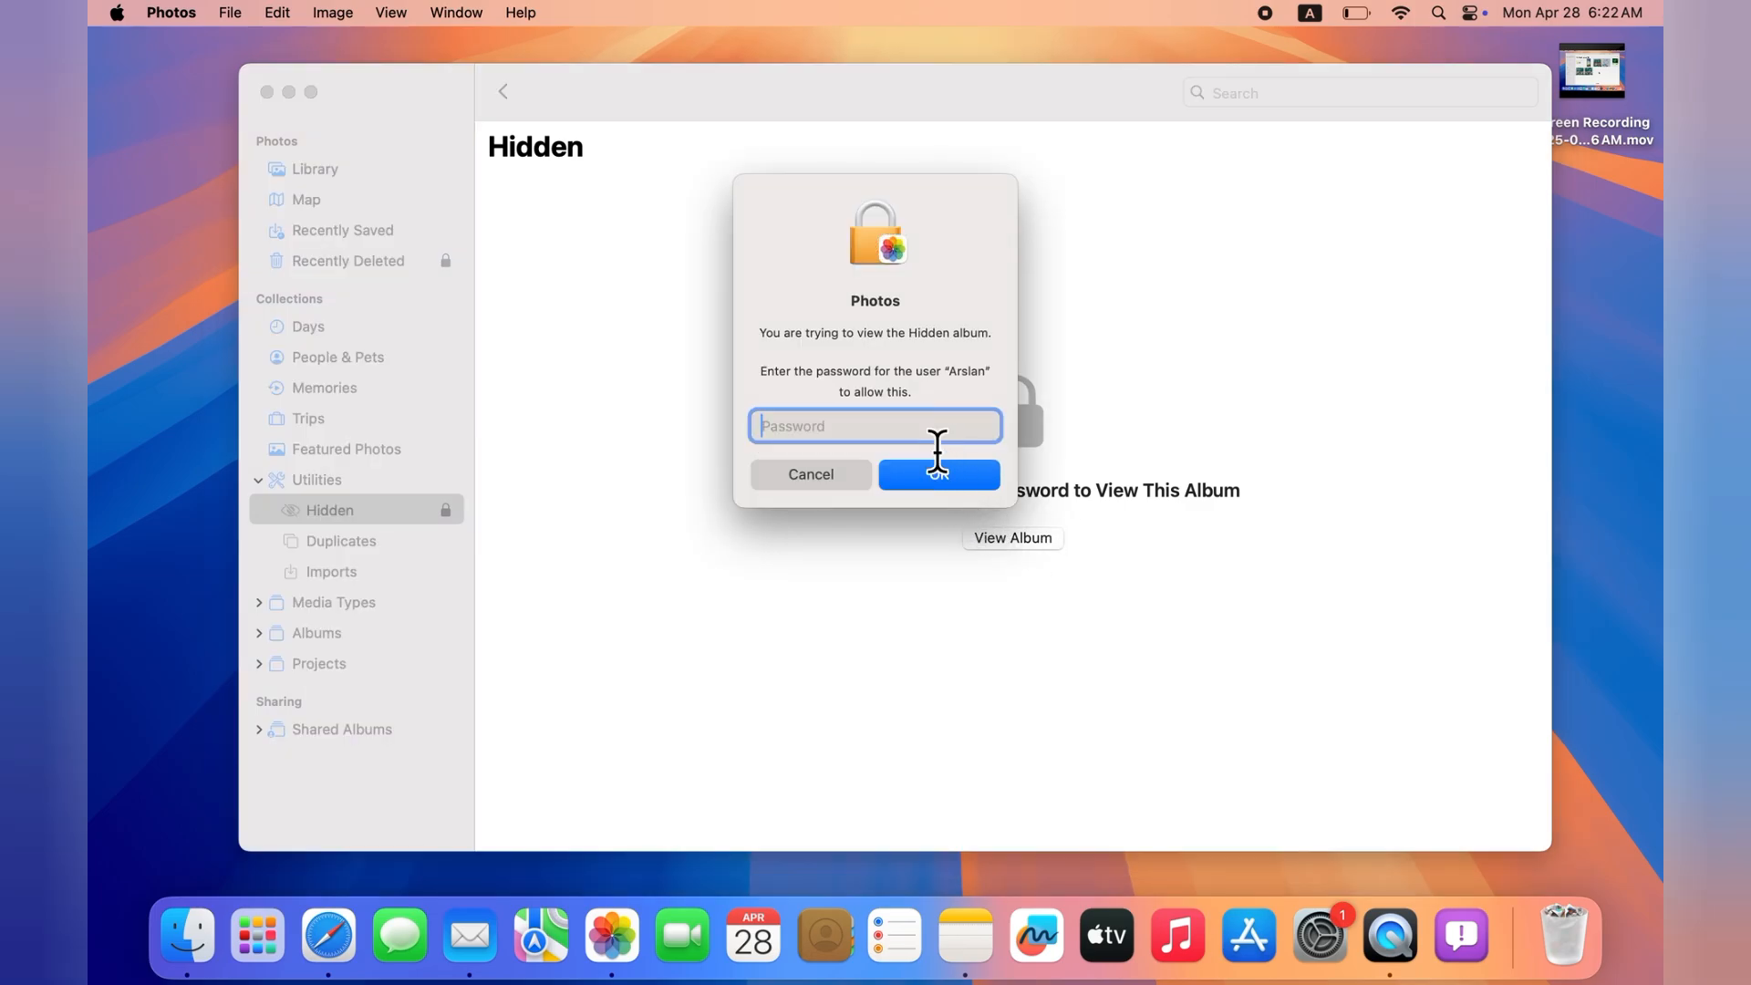
{"action": "type", "text": "••••"}
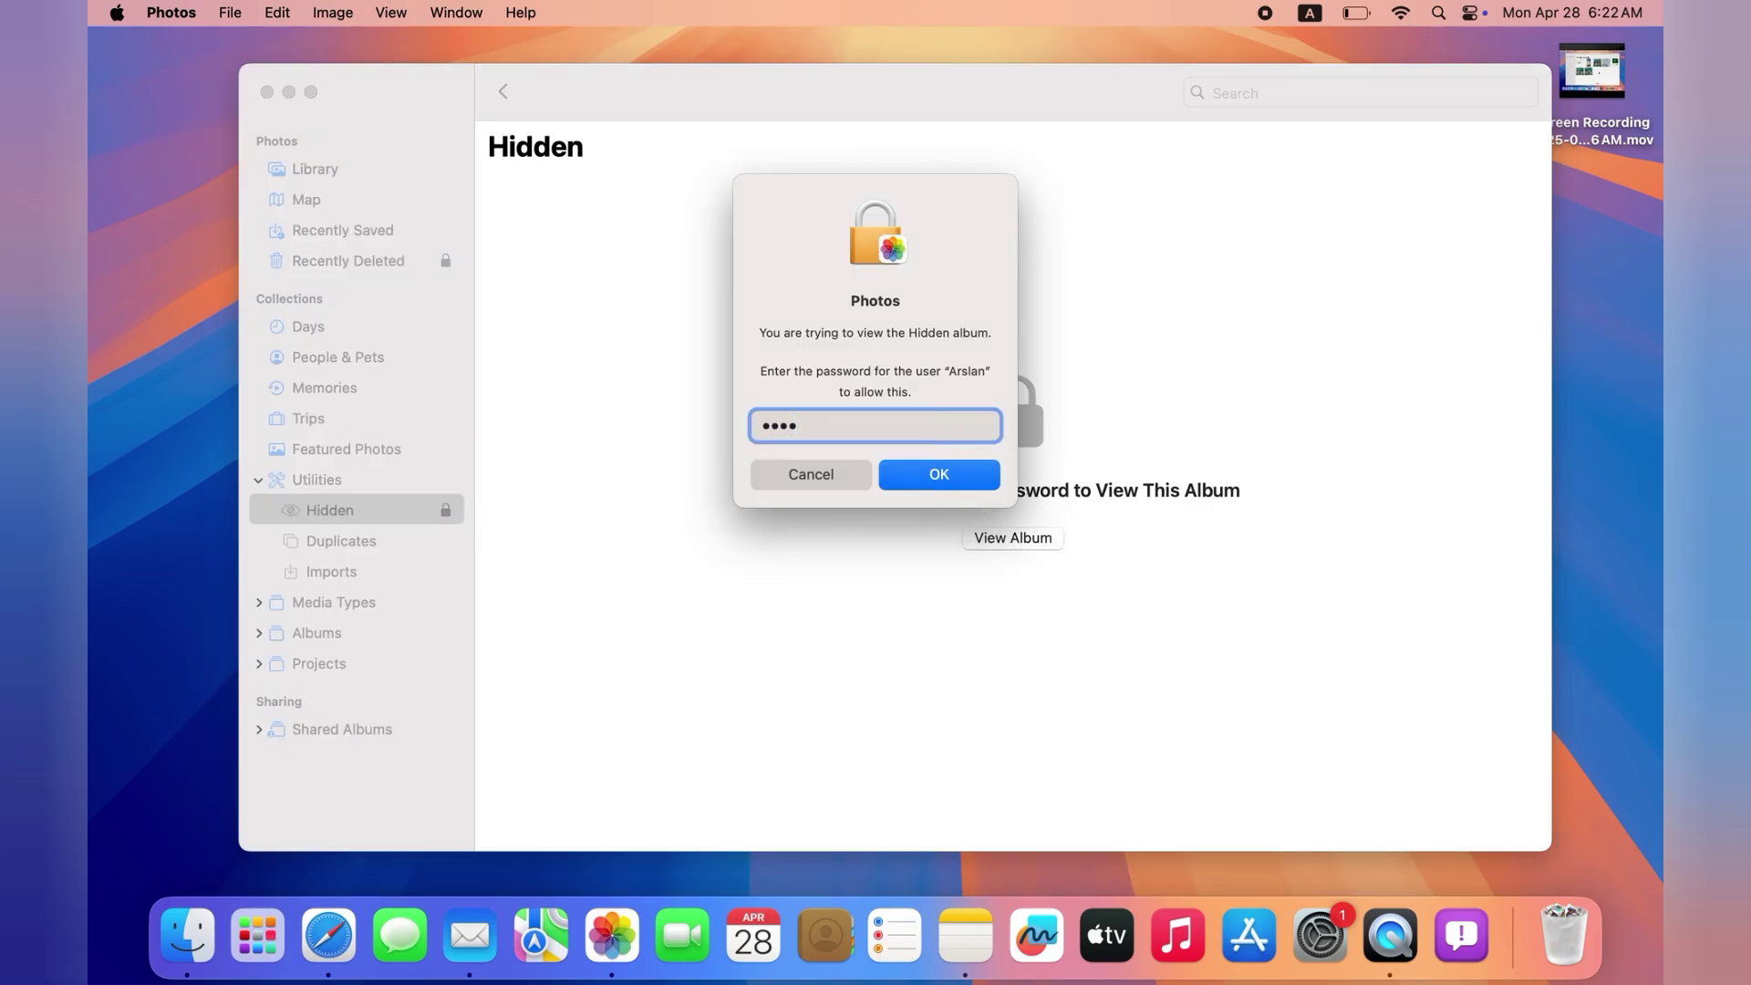
{"action": "left_click", "coordinate": [940, 474]}
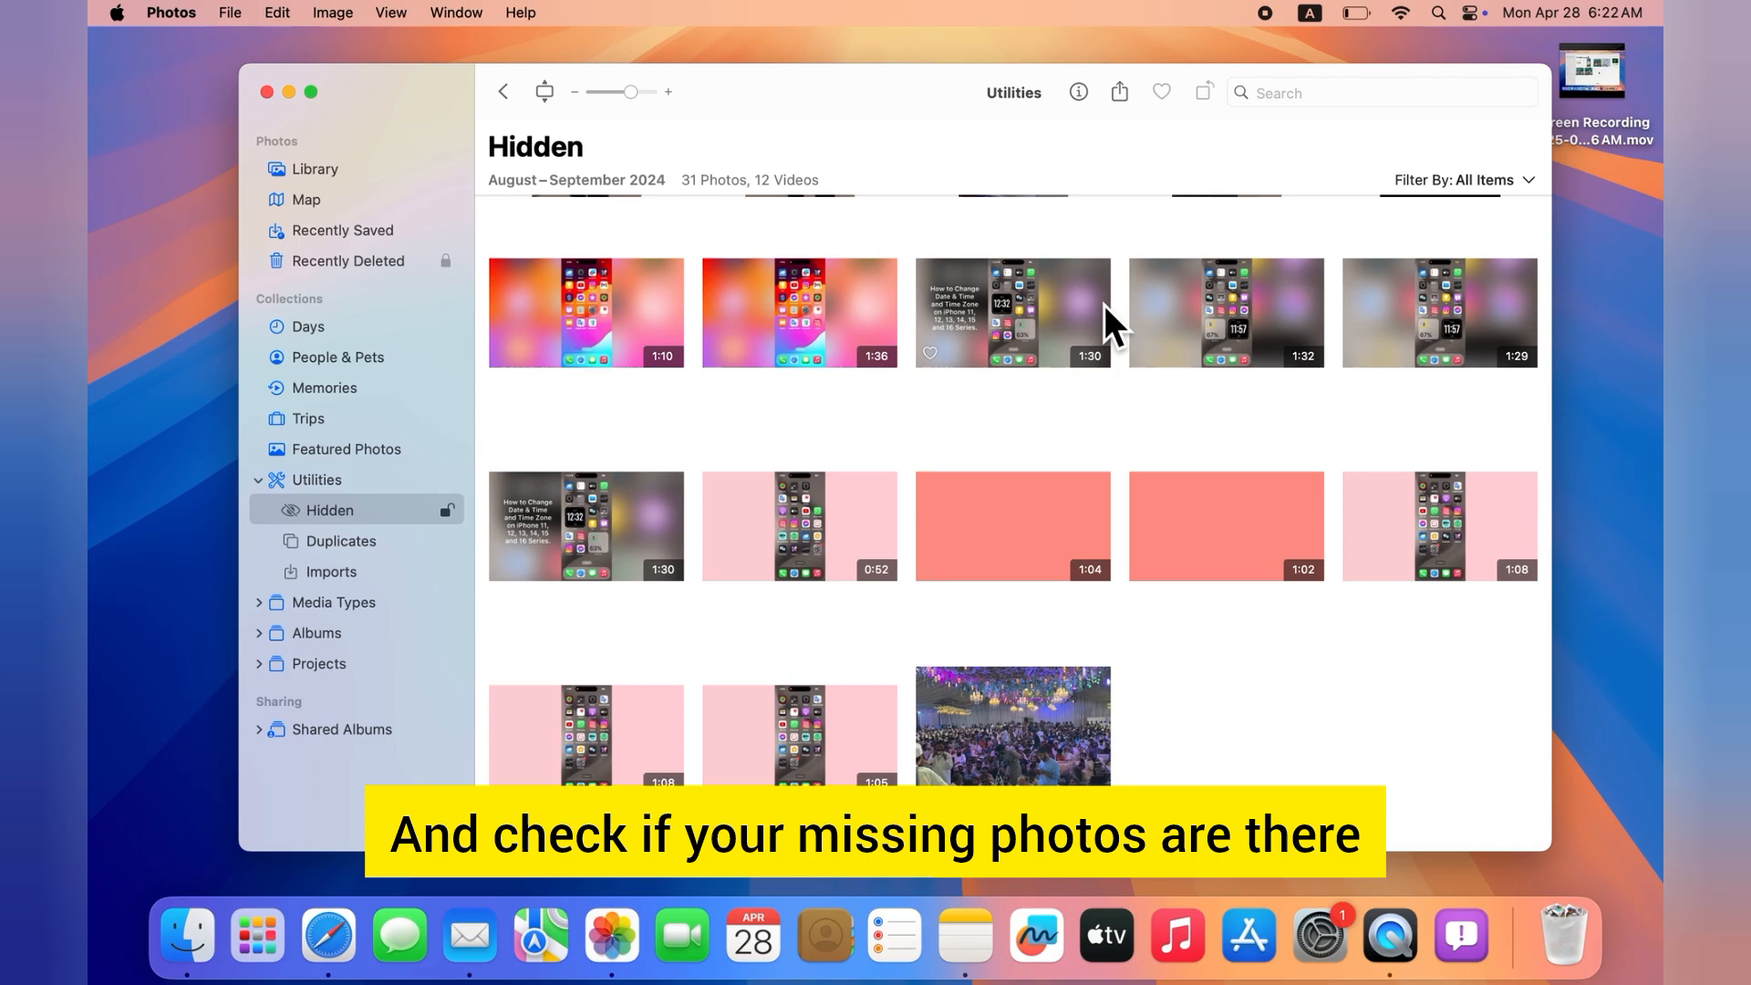
{"action": "mouse_move", "coordinate": [1004, 369]}
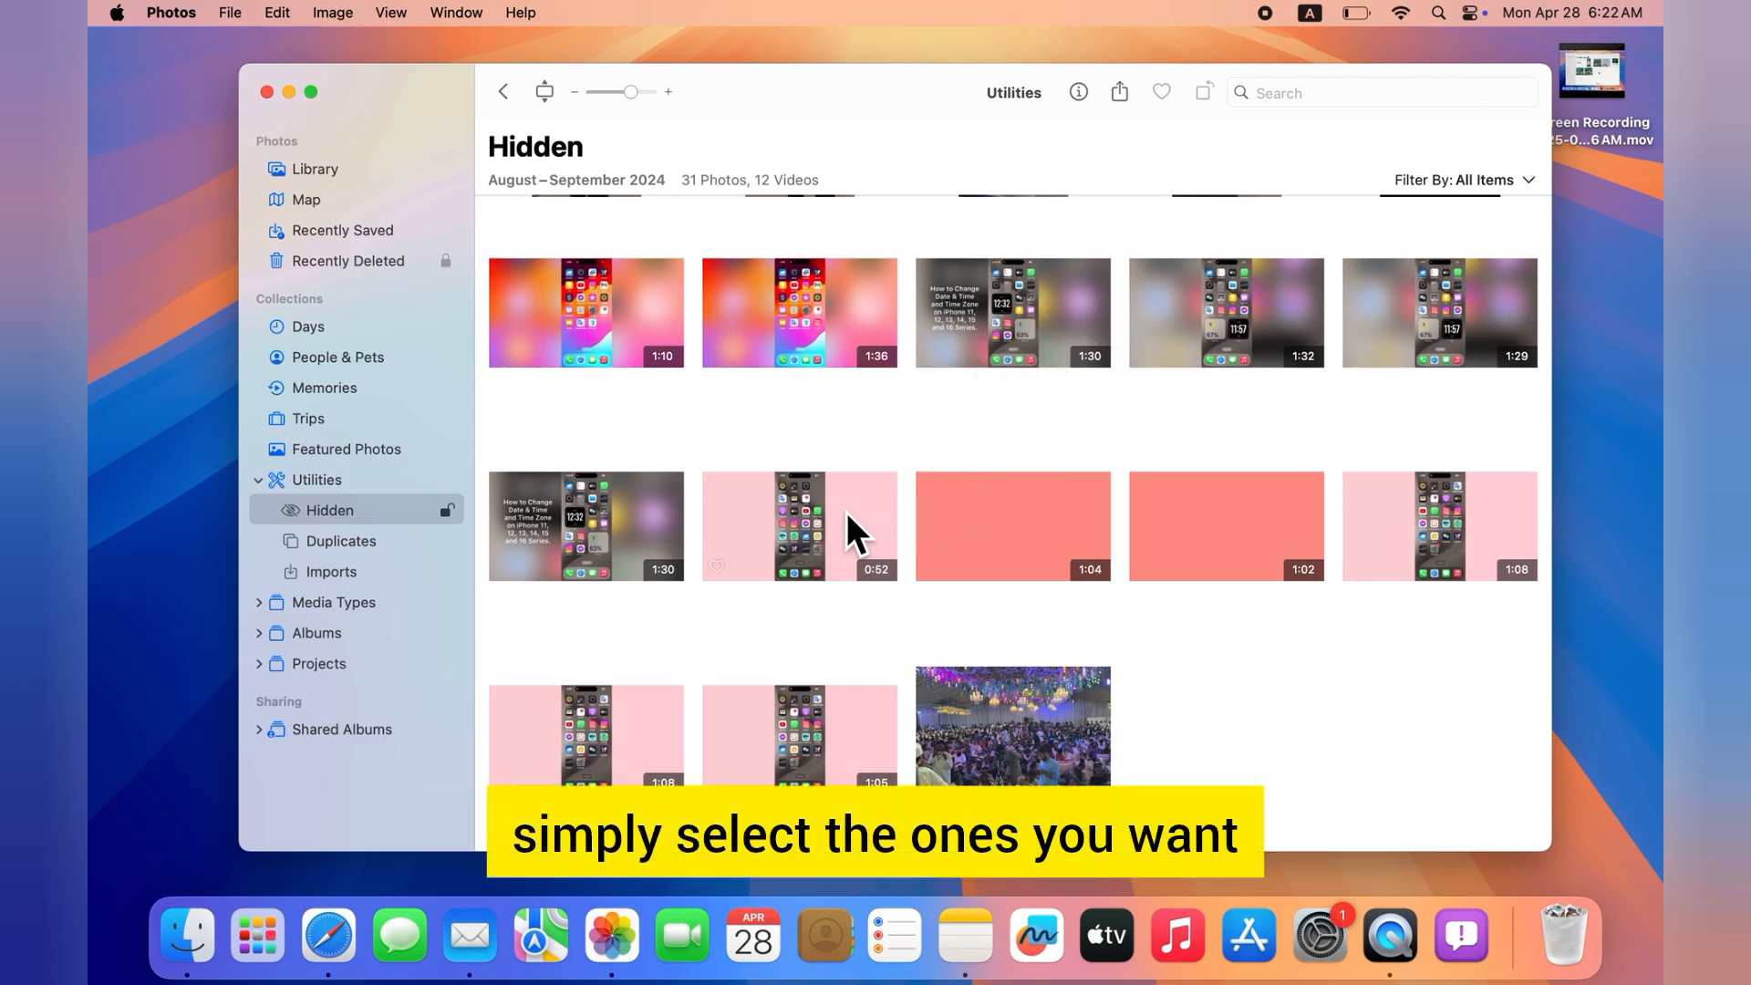
Unhide the pink 0:52 and coral 1:04 videos via Unhide 1 Video.
{"action": "right_click", "coordinate": [799, 525]}
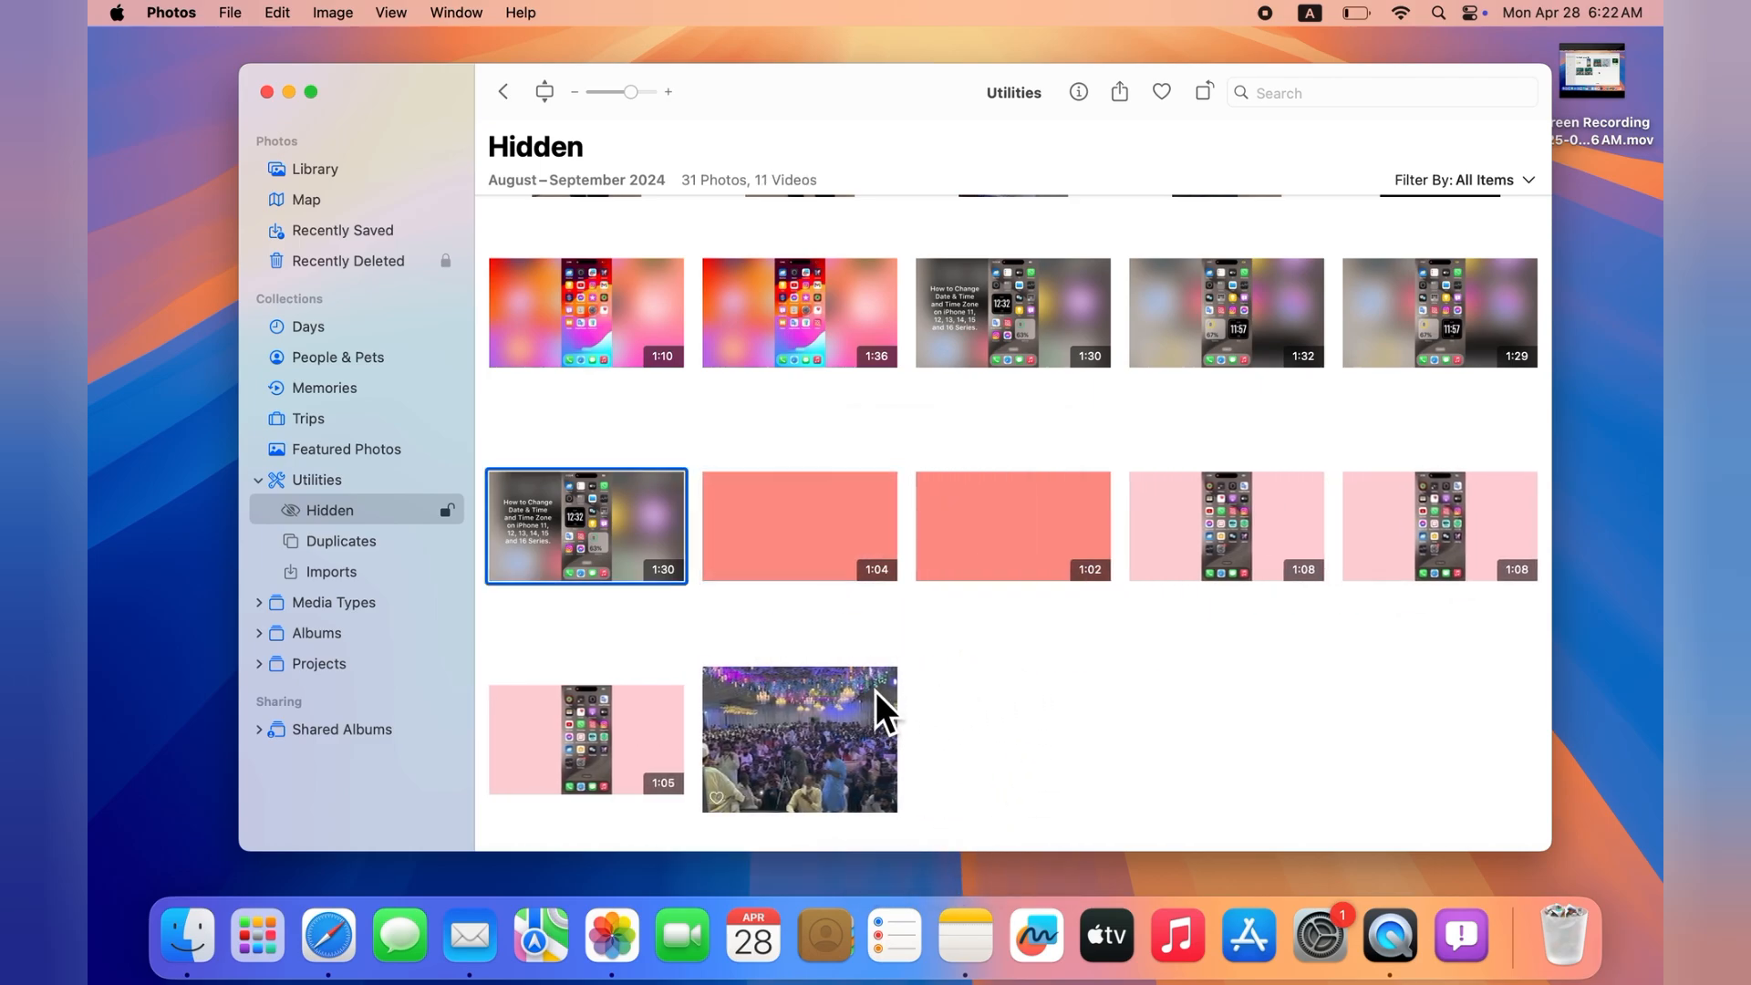
{"action": "right_click", "coordinate": [799, 526]}
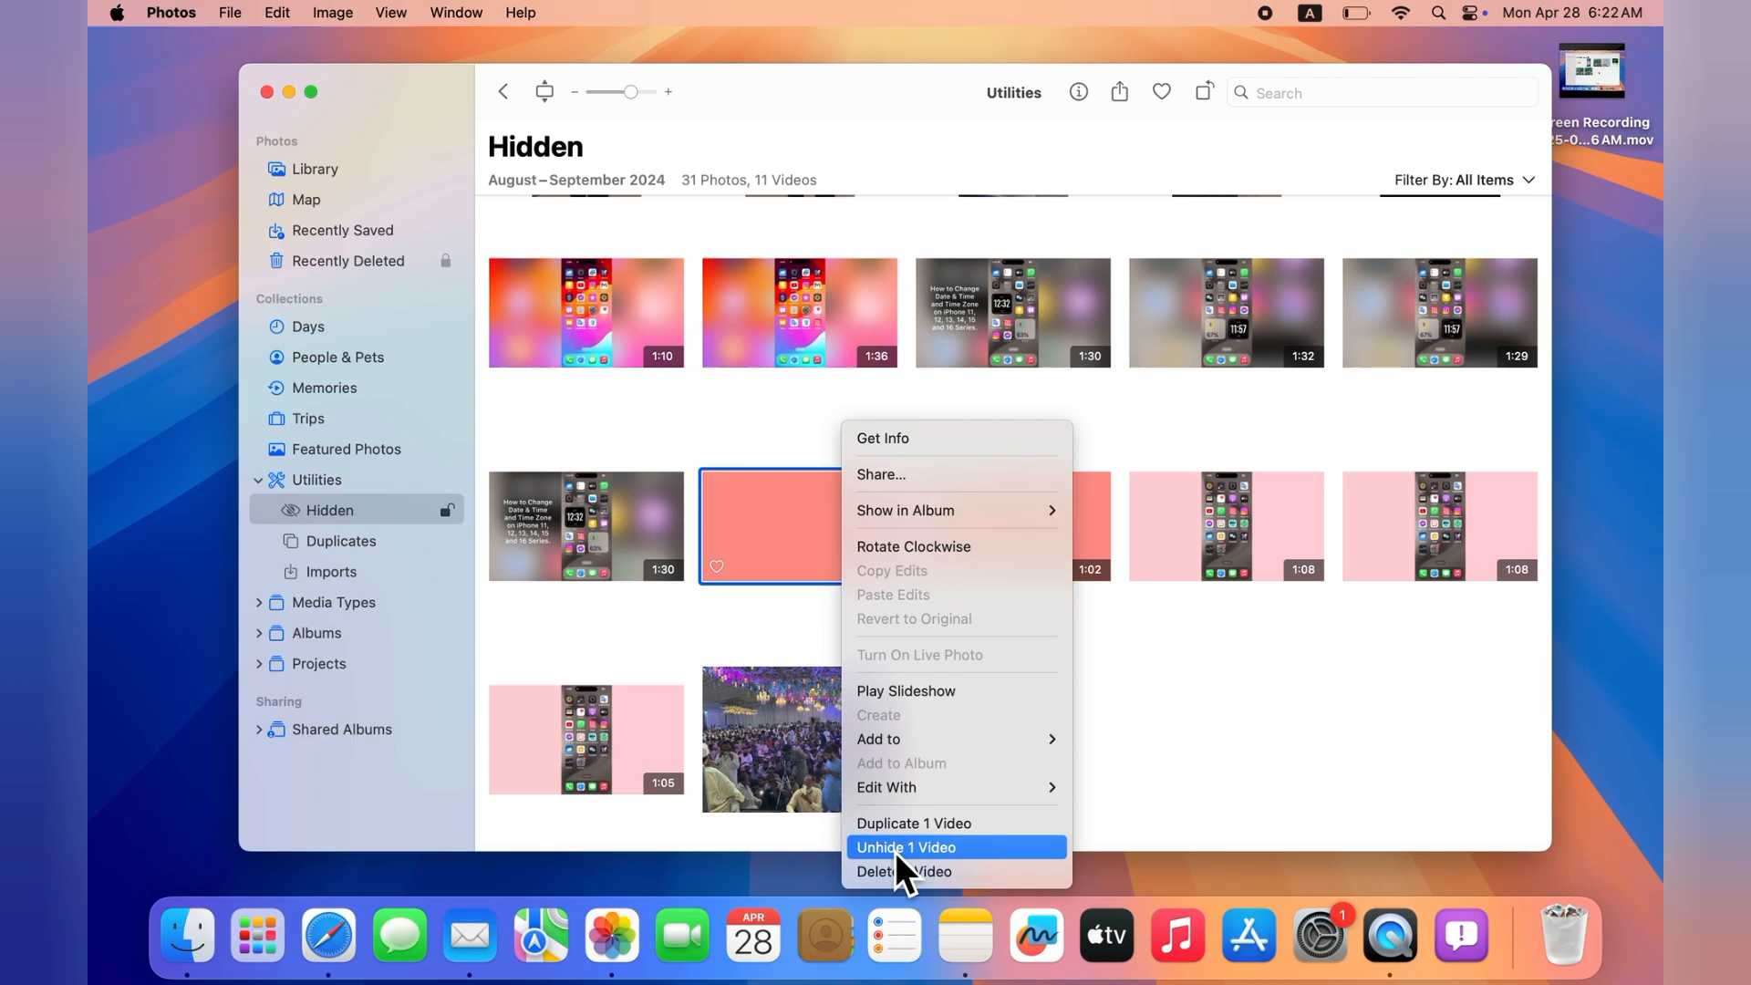
{"action": "left_click", "coordinate": [905, 847]}
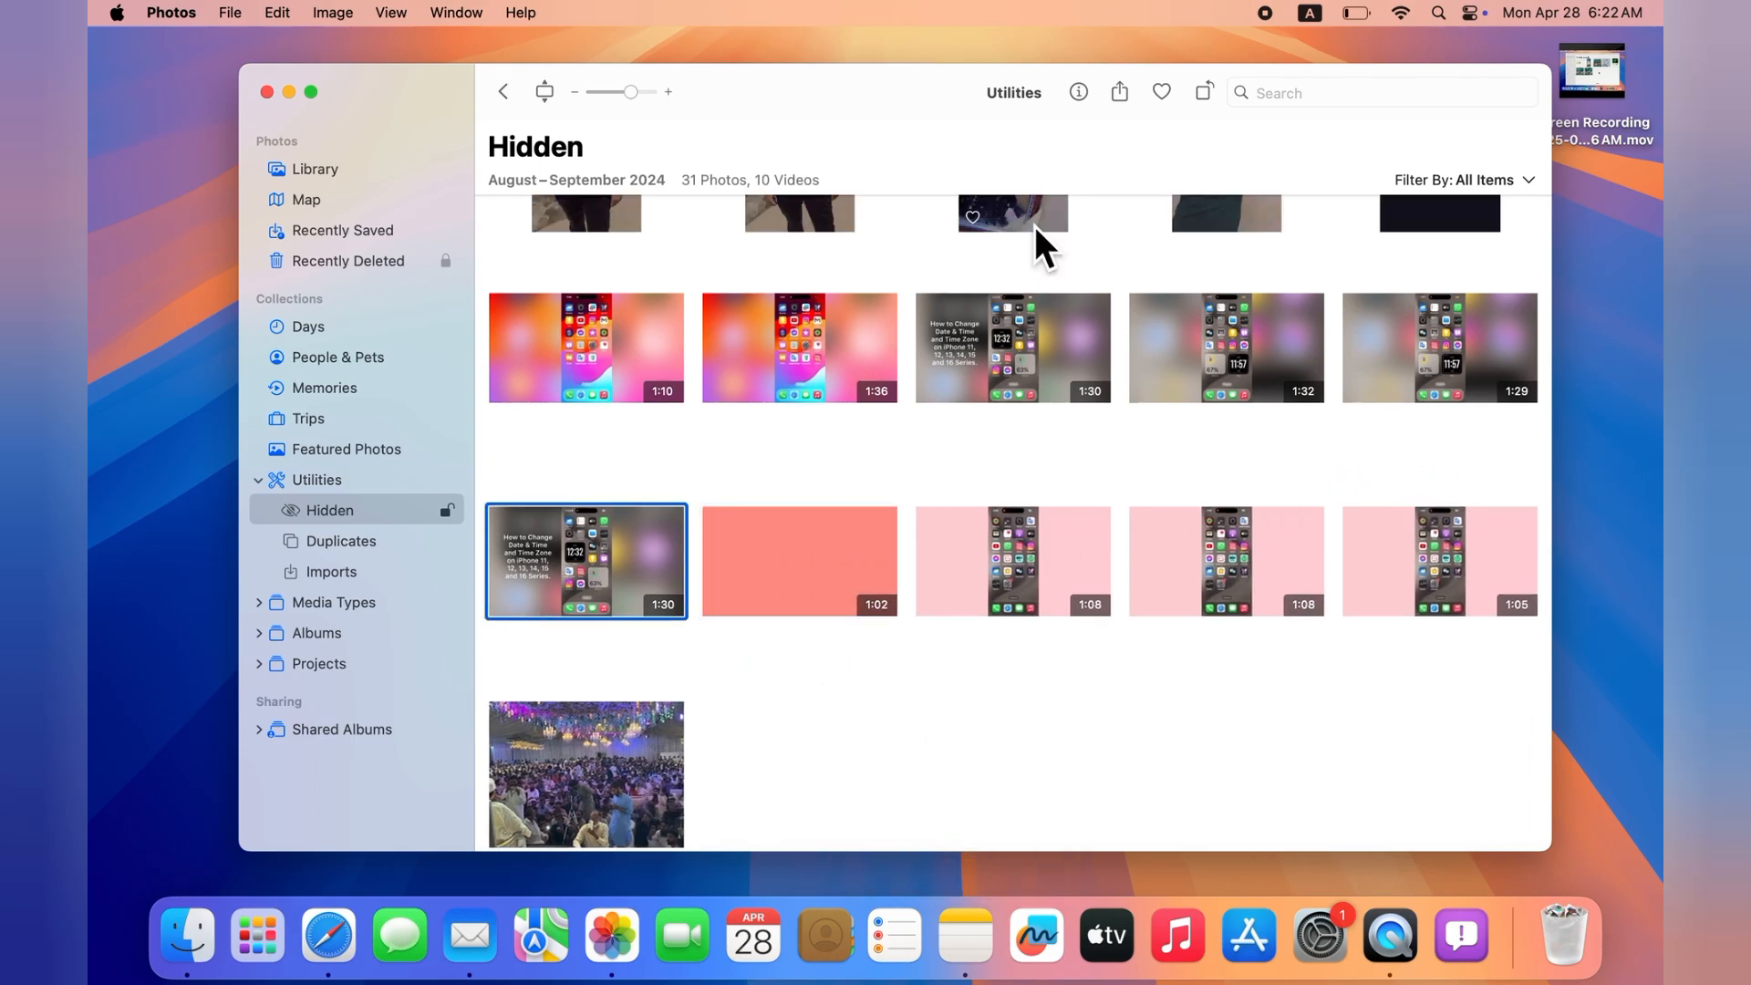
{"action": "right_click", "coordinate": [1014, 213]}
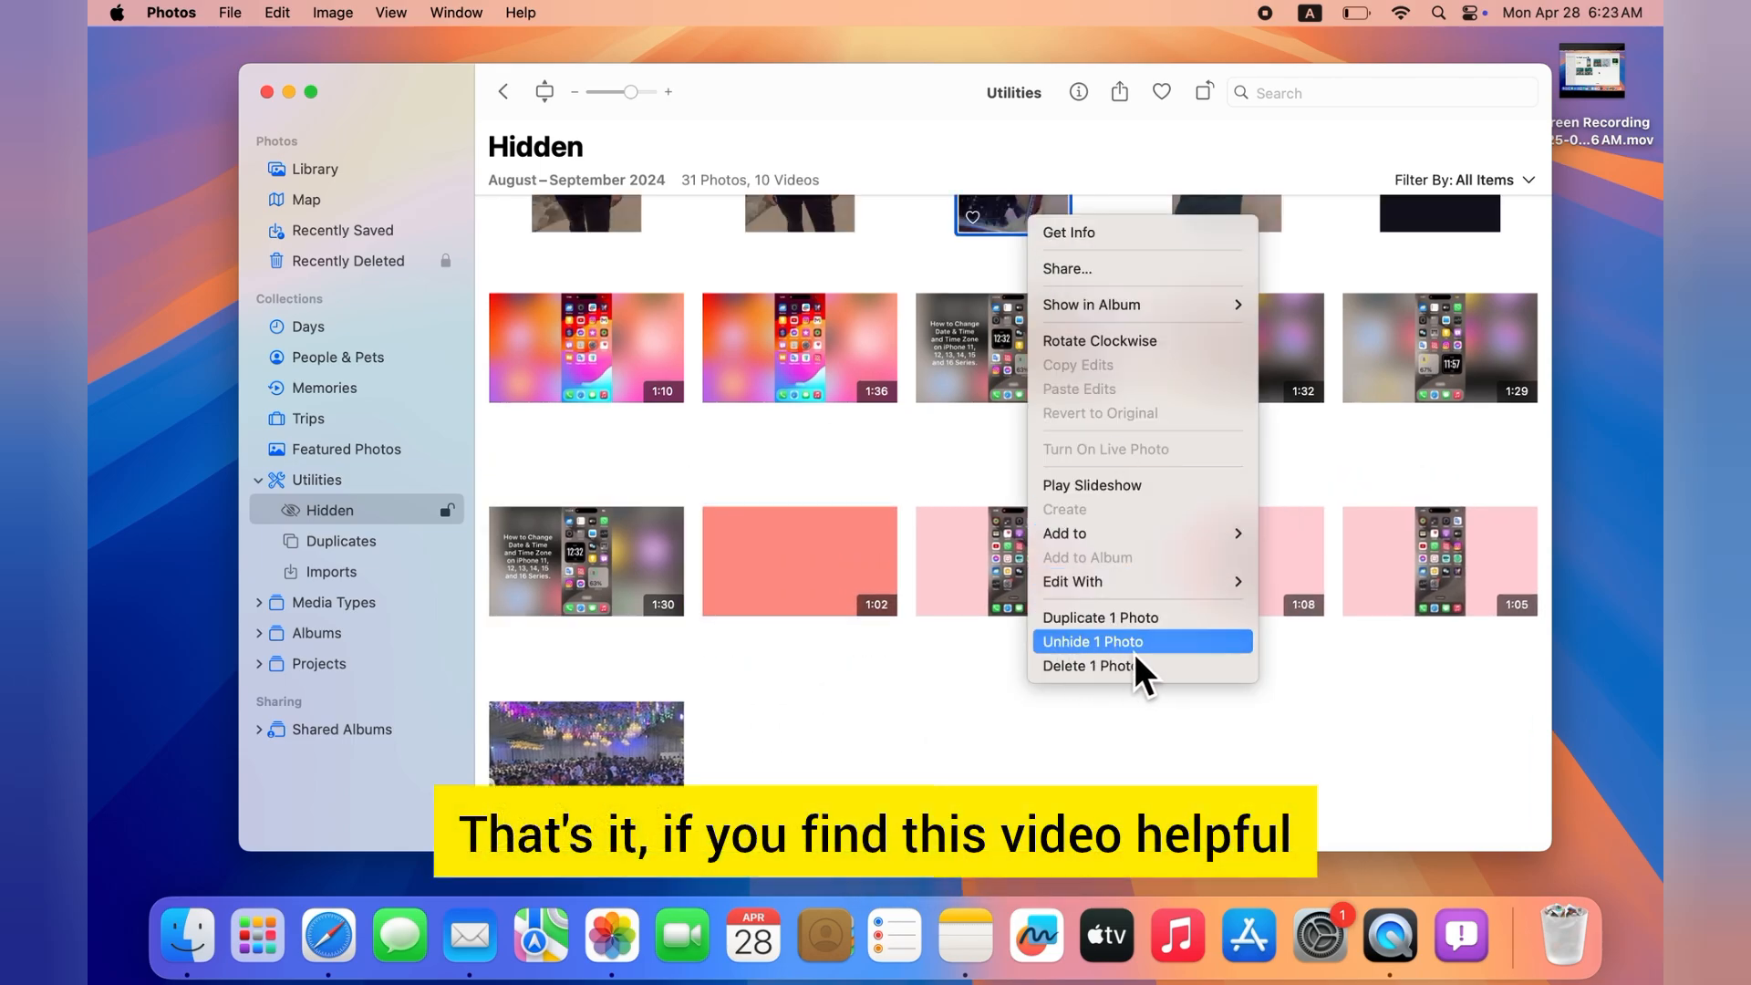